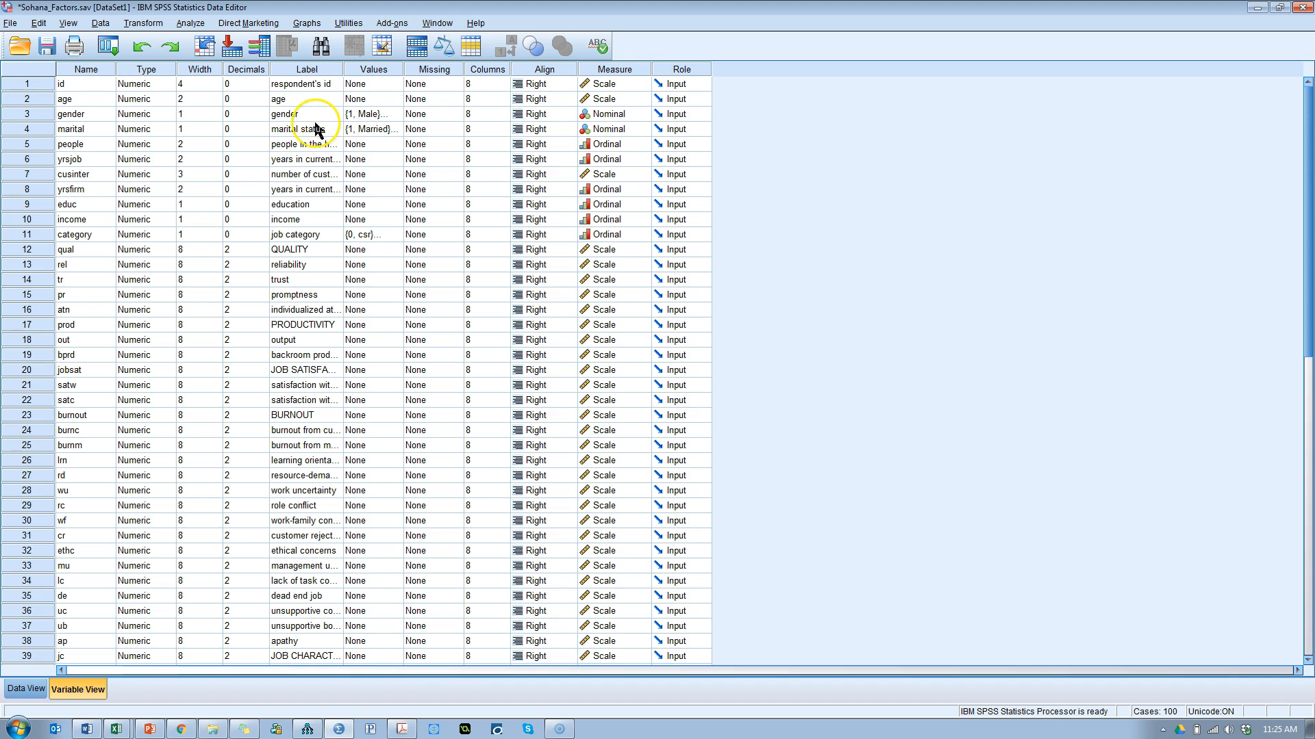
- Review the value labels of marital status and leave them unchanged
left_click(394, 129)
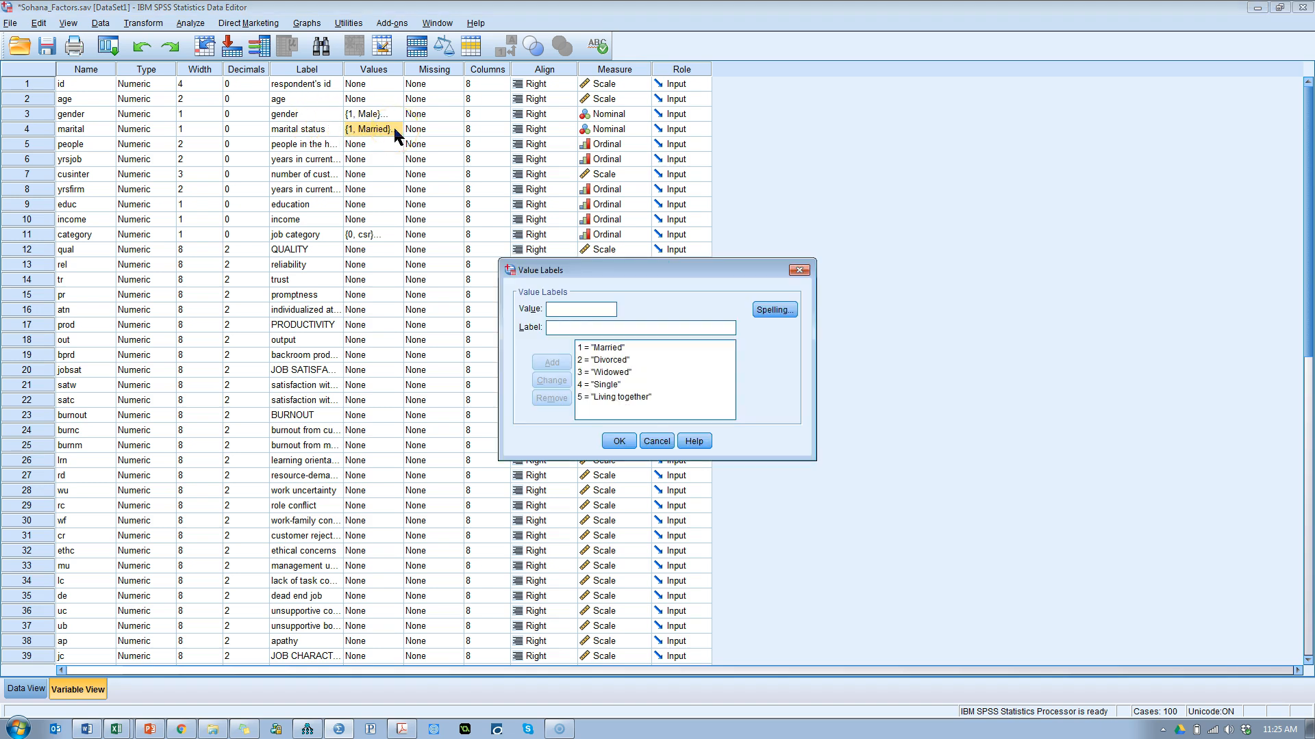
mouse_move(628, 367)
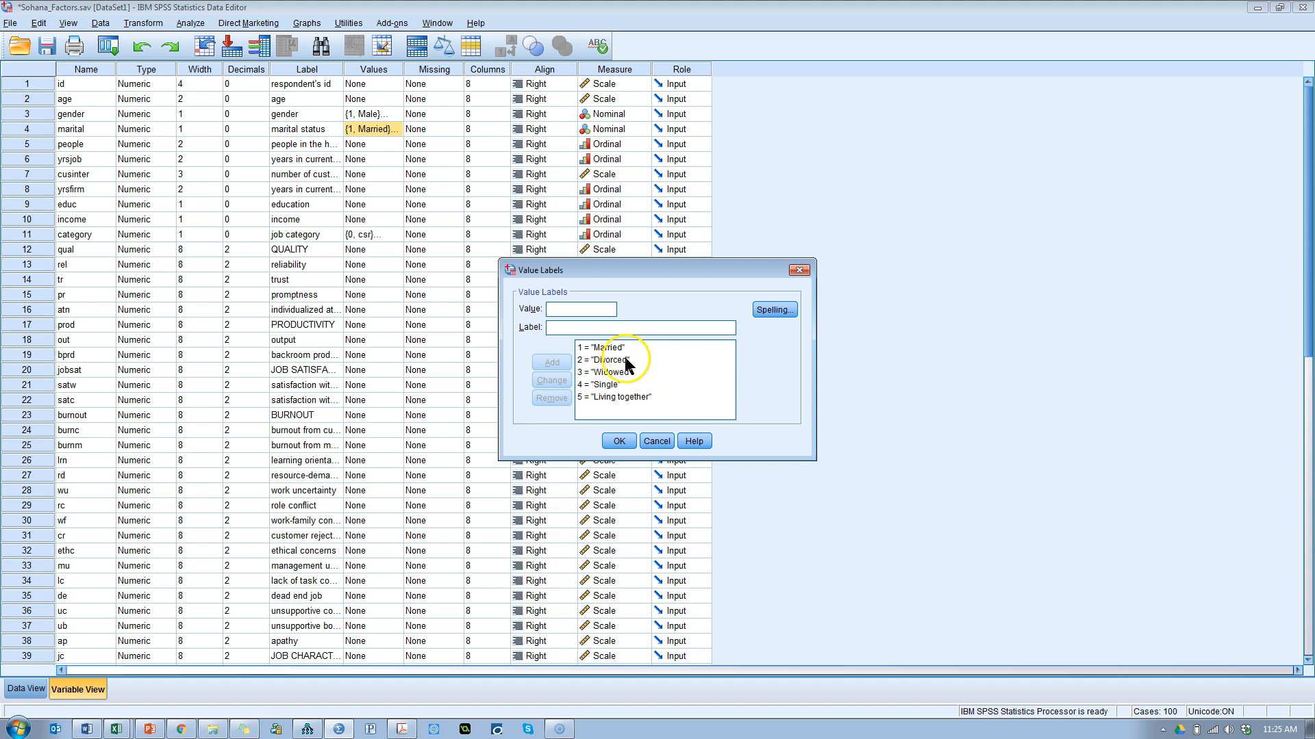
mouse_move(659, 398)
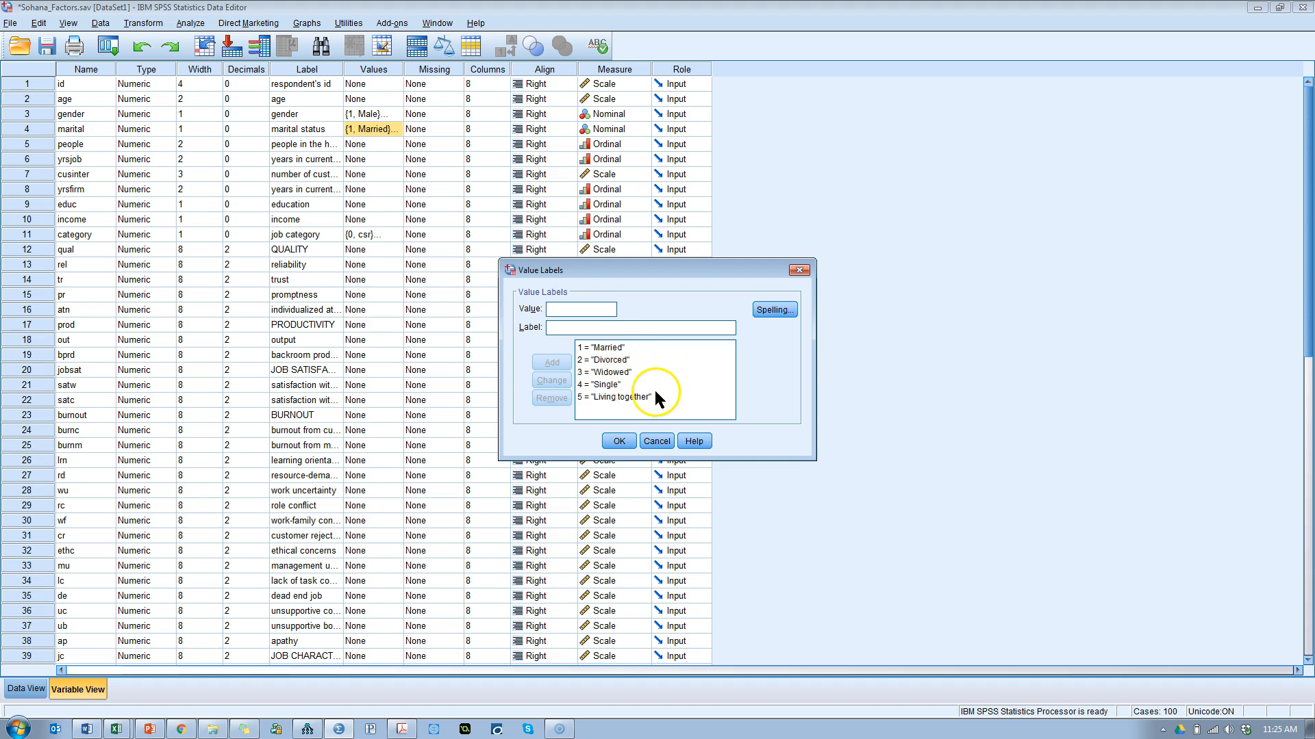
left_click(614, 397)
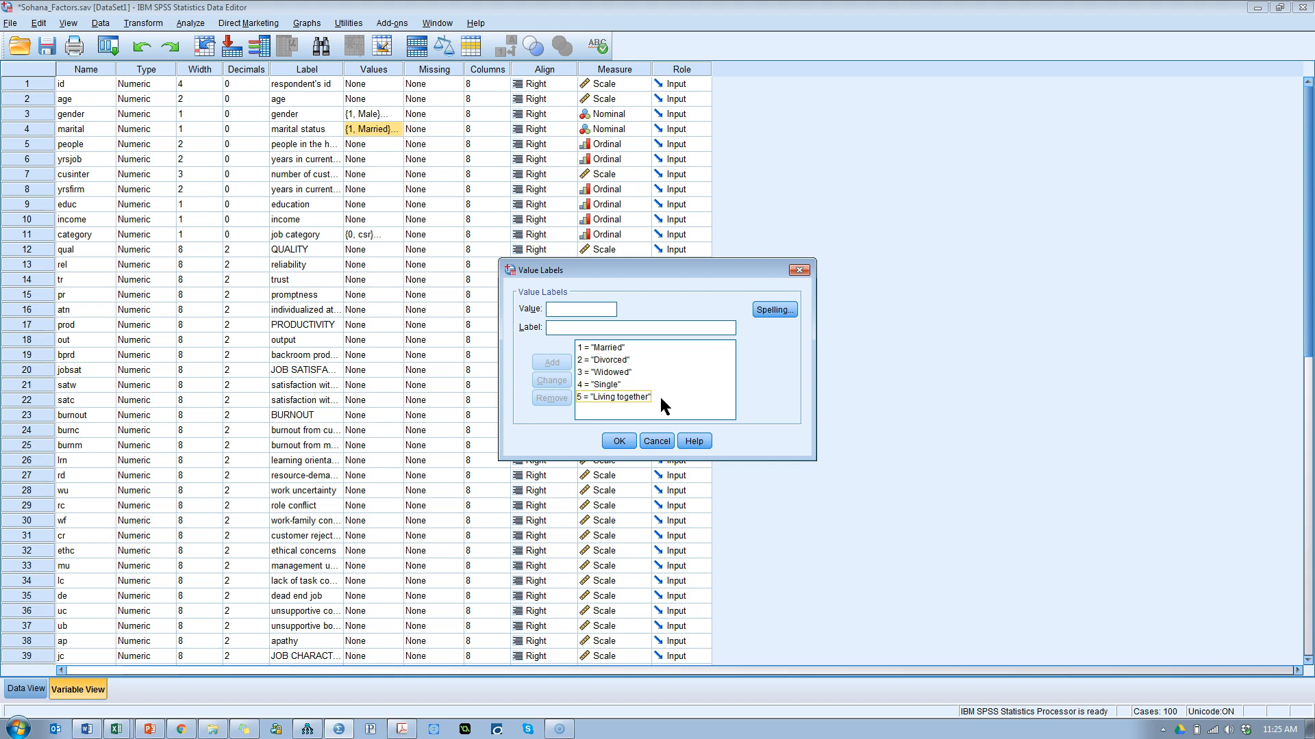
left_click(618, 441)
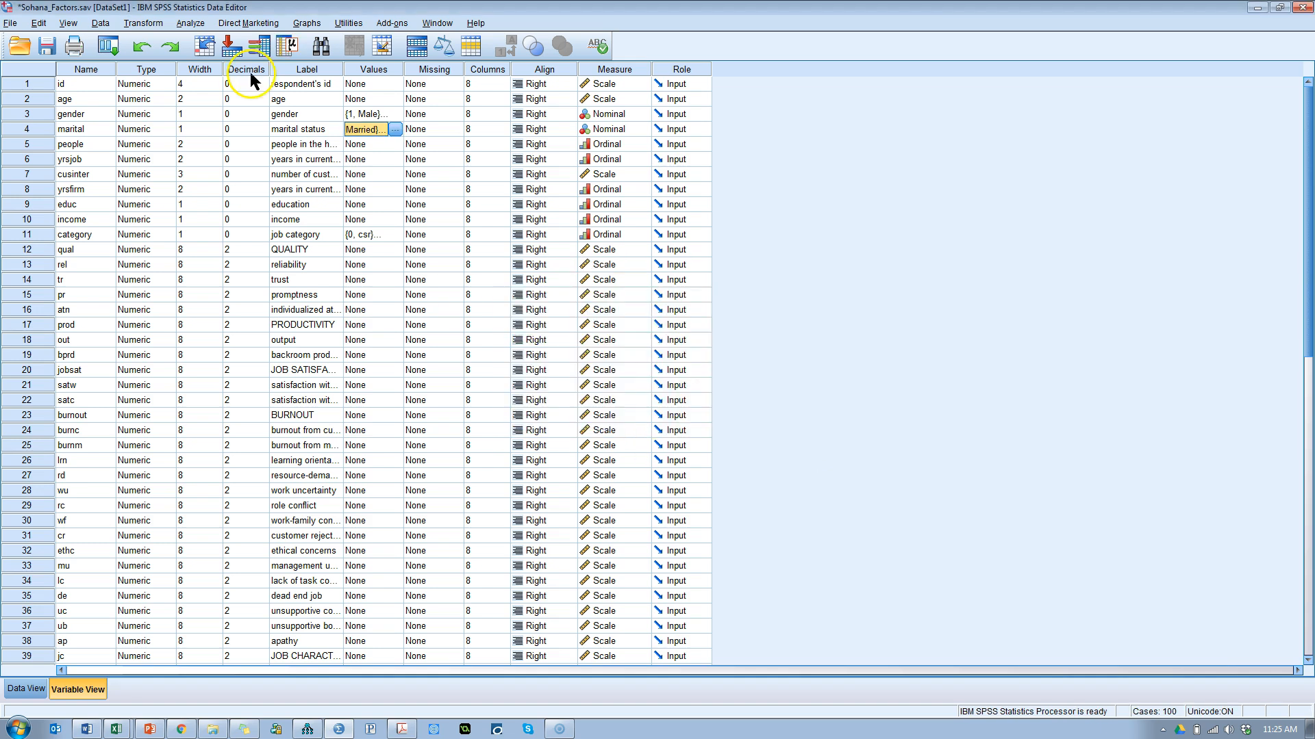
- Run a Frequencies analysis on marital to get counts for all five categories
left_click(189, 23)
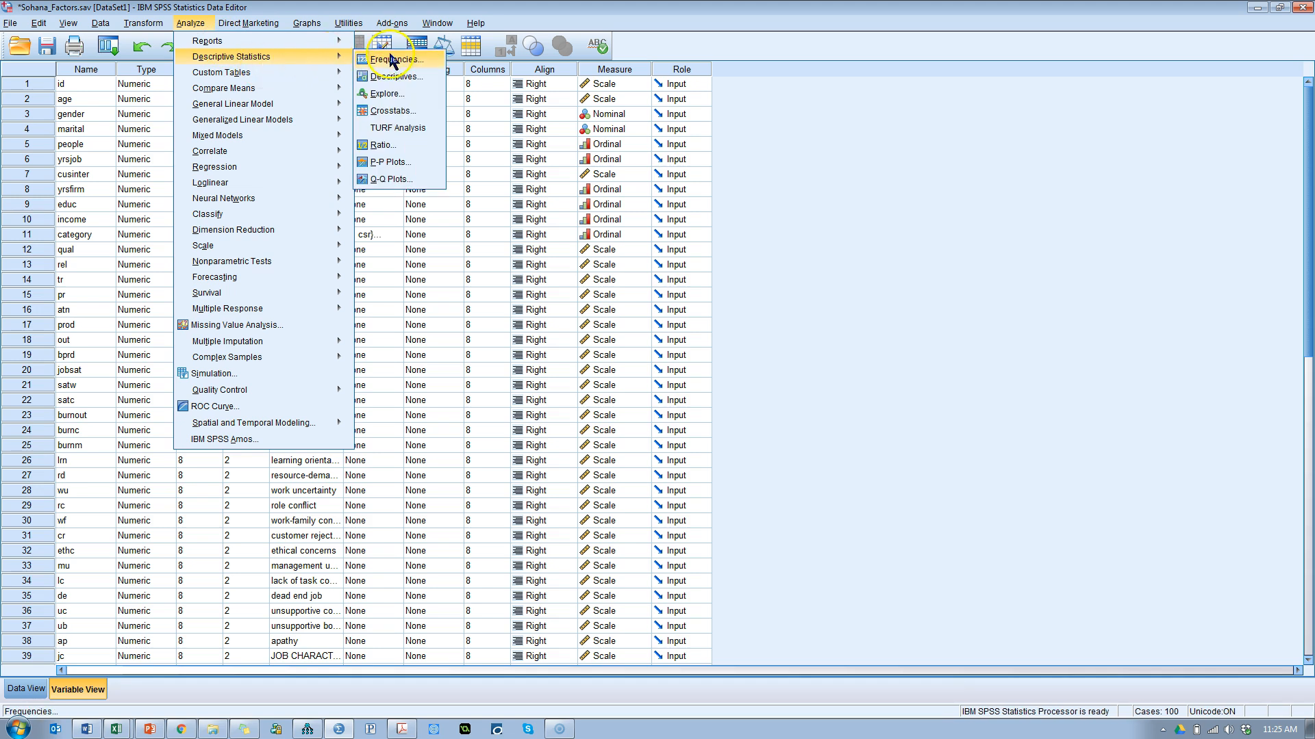
left_click(392, 59)
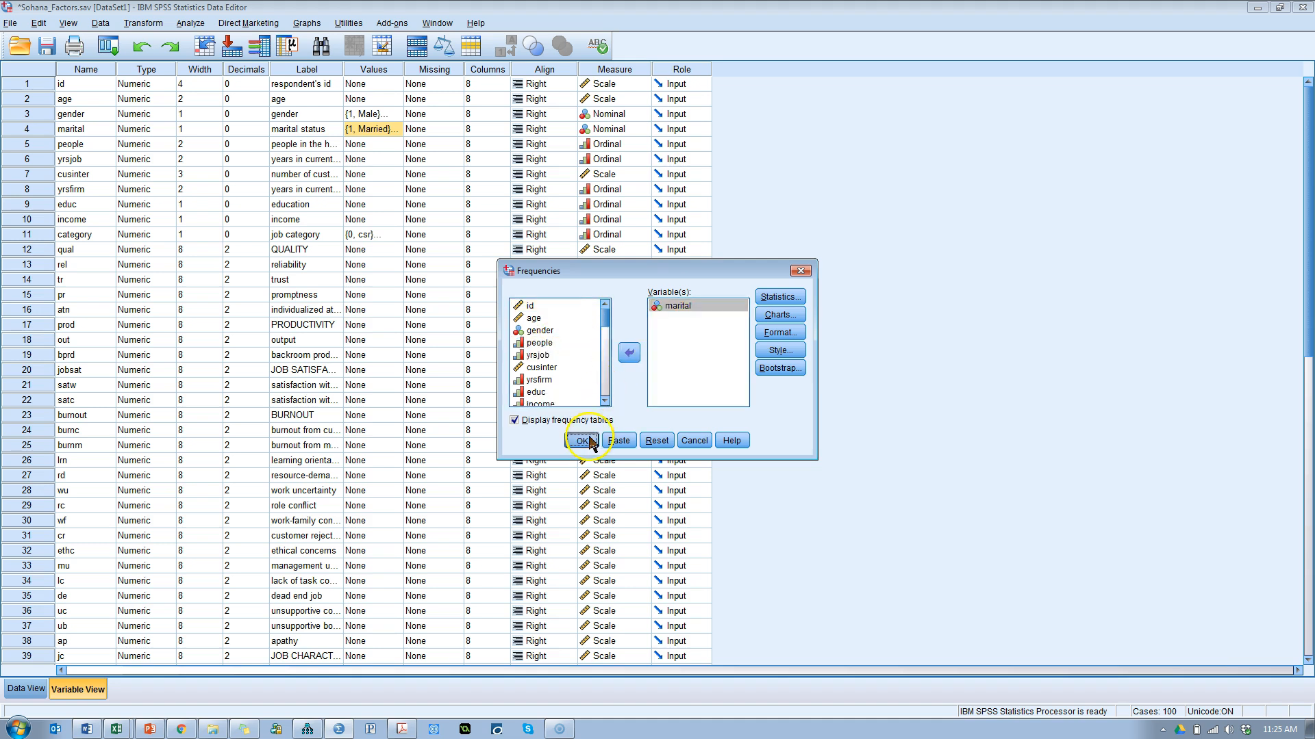
left_click(583, 440)
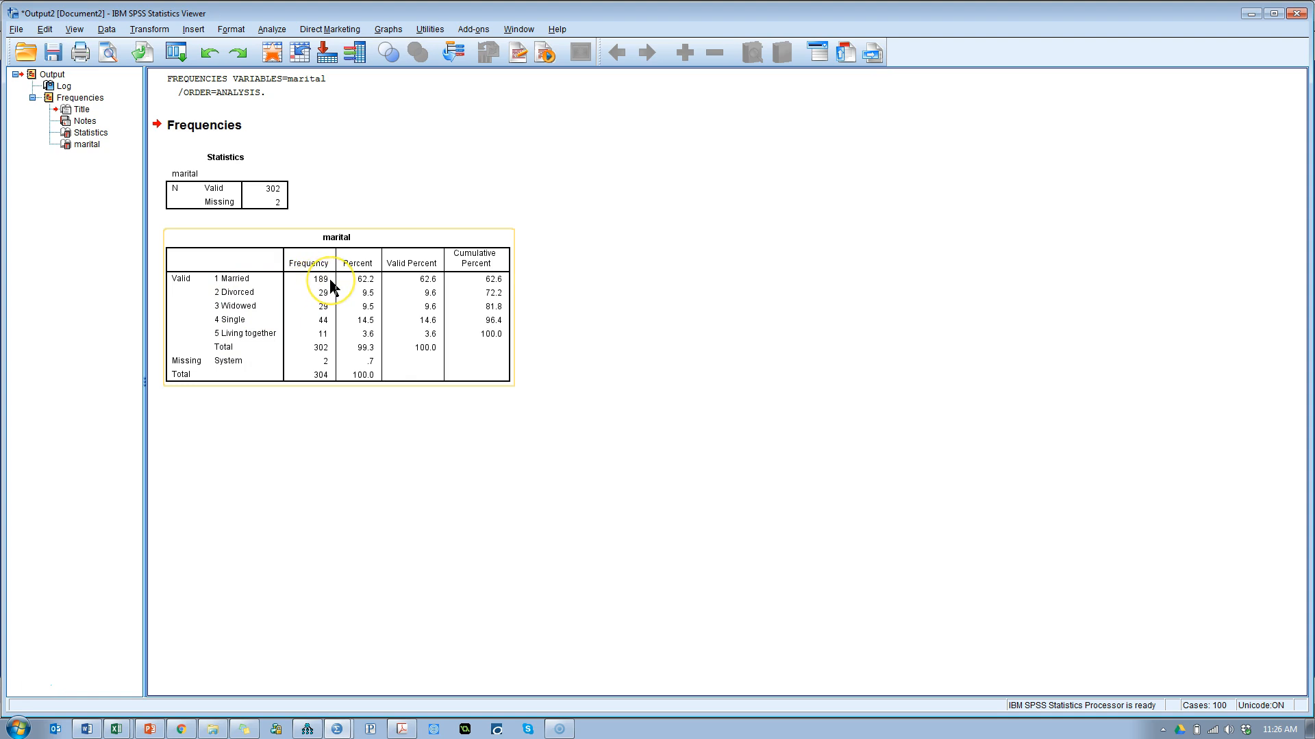
mouse_move(326, 296)
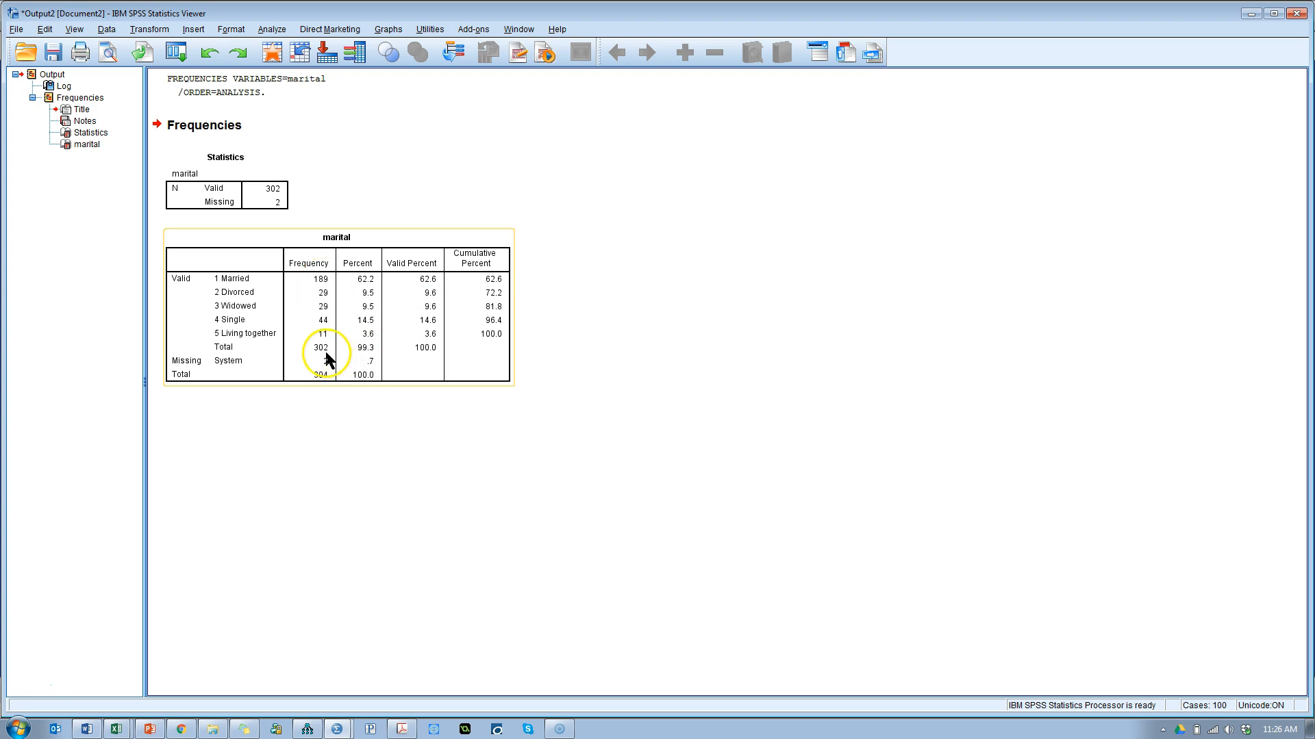
mouse_move(419, 296)
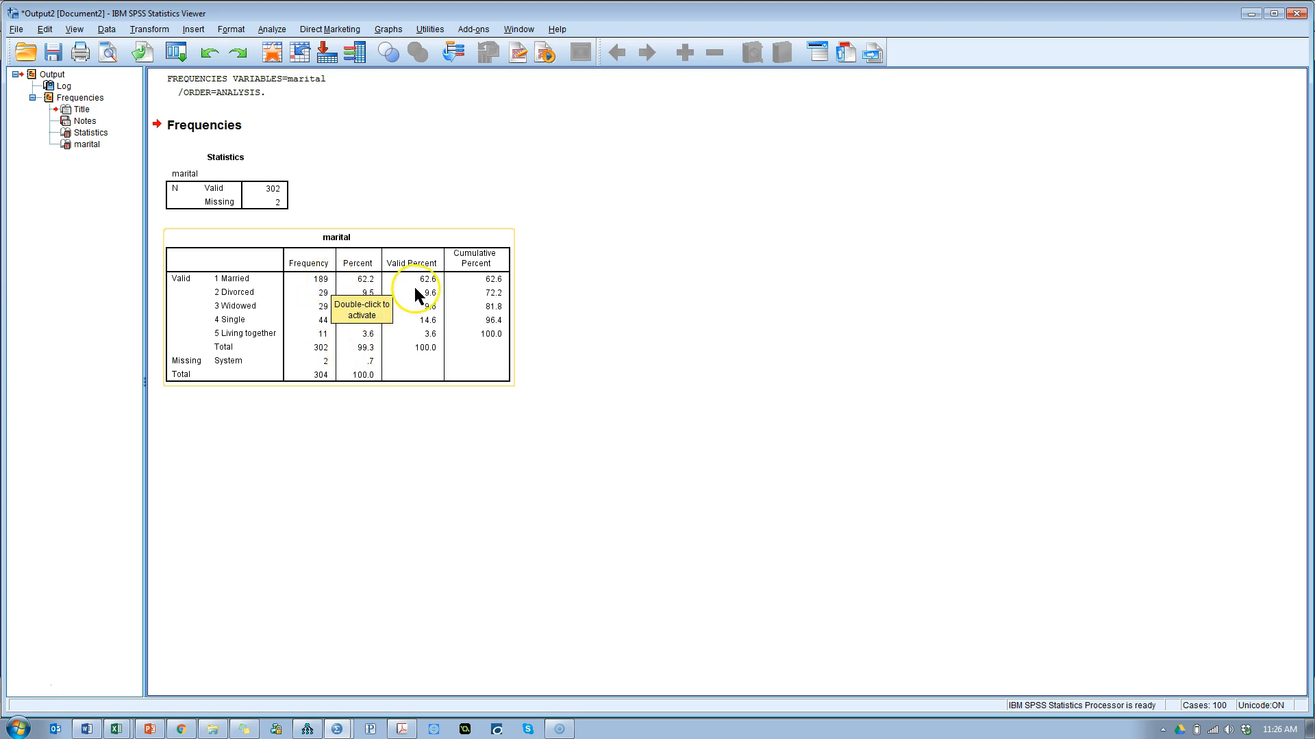
mouse_move(589, 311)
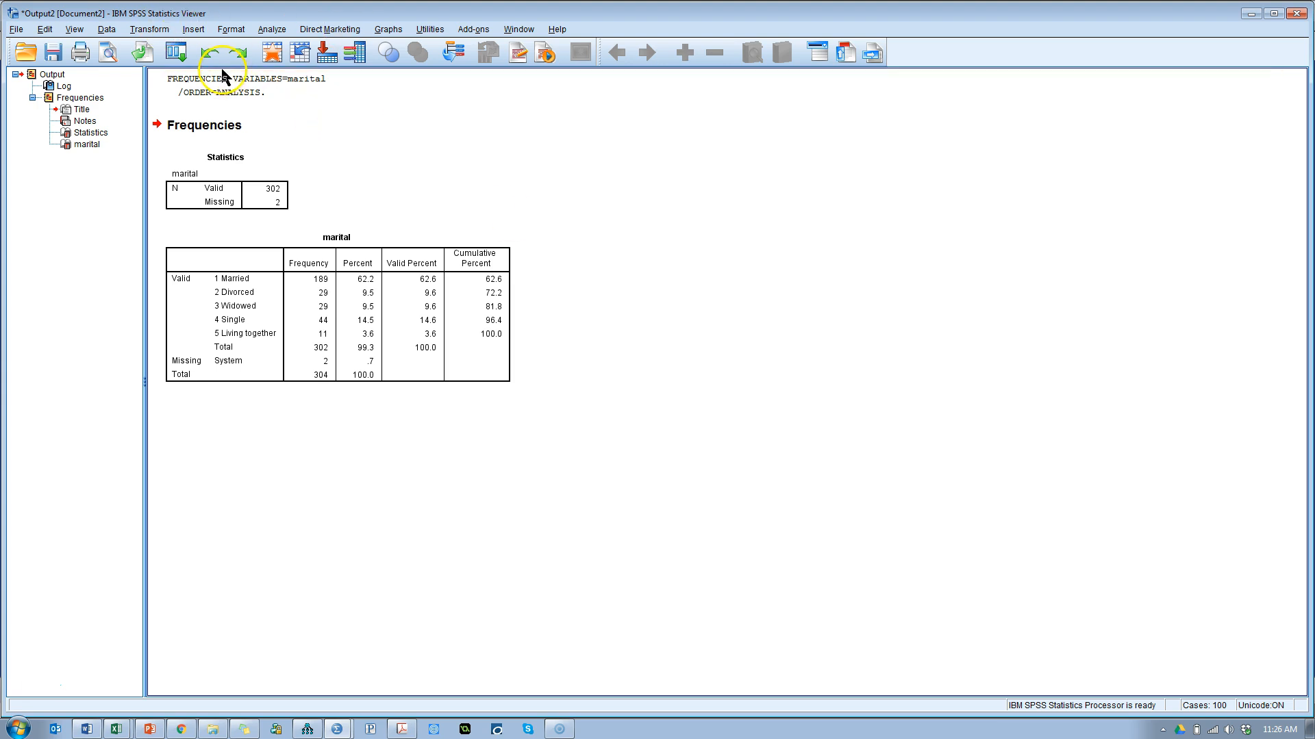
- Recode marital into a different variable named Married with its own label
left_click(150, 29)
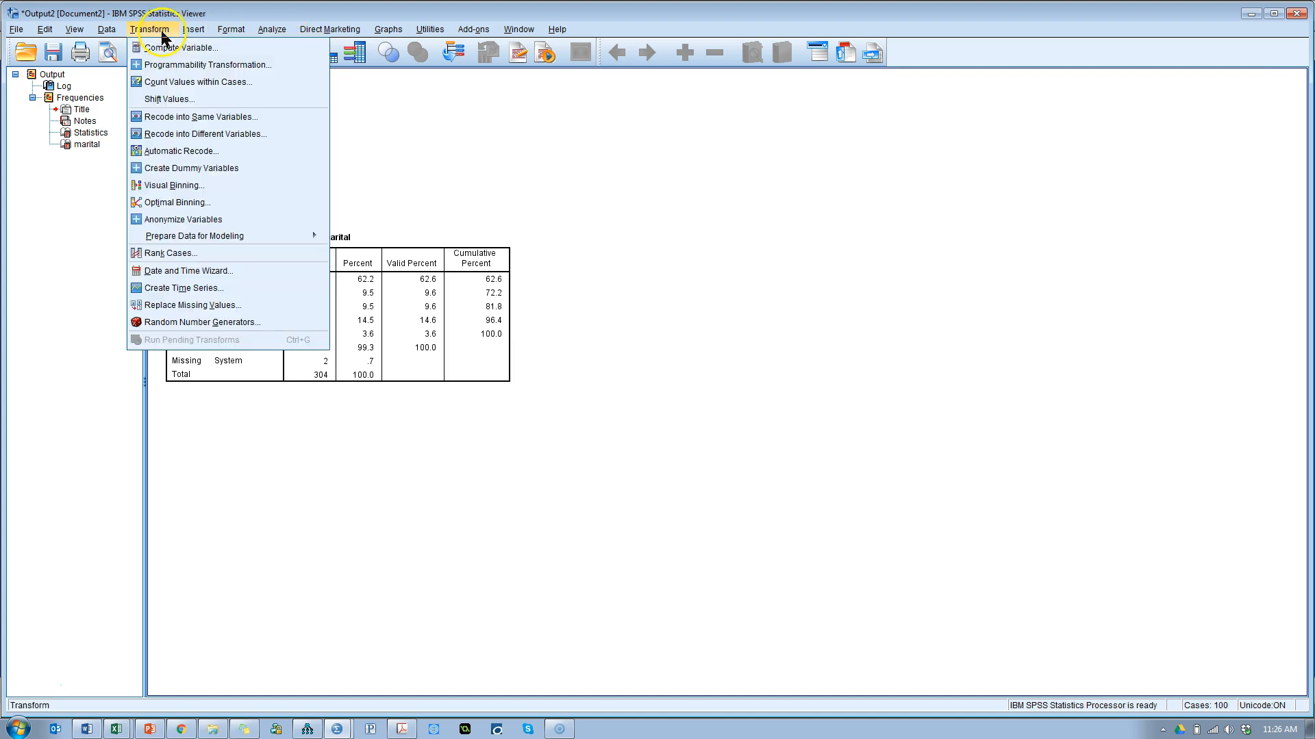
mouse_move(238, 150)
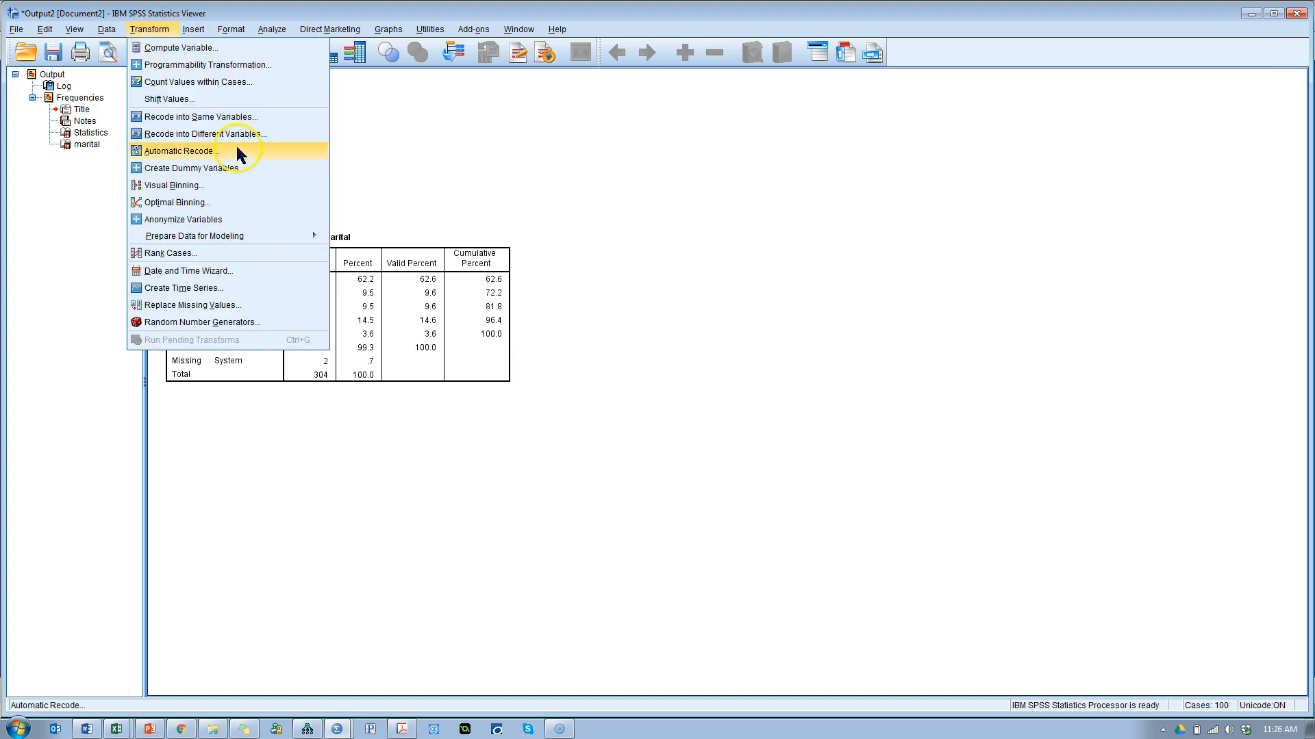
mouse_move(225, 134)
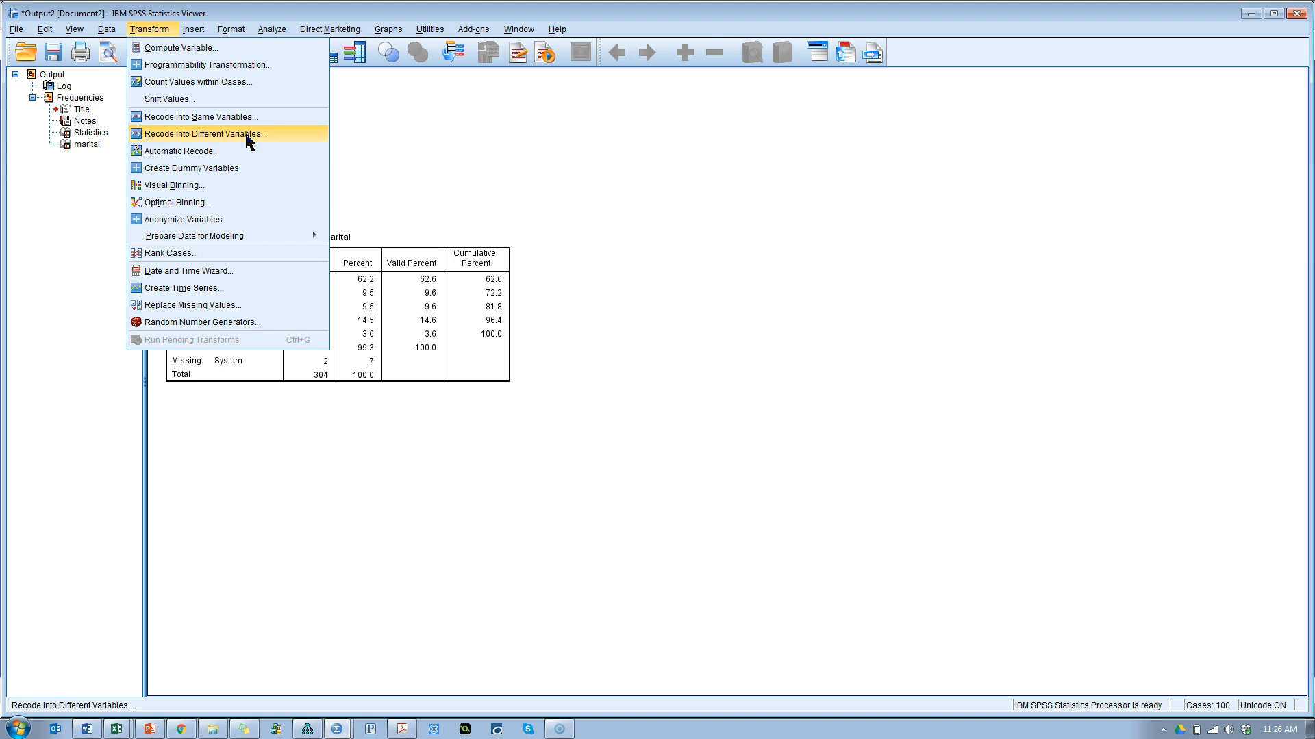
left_click(203, 134)
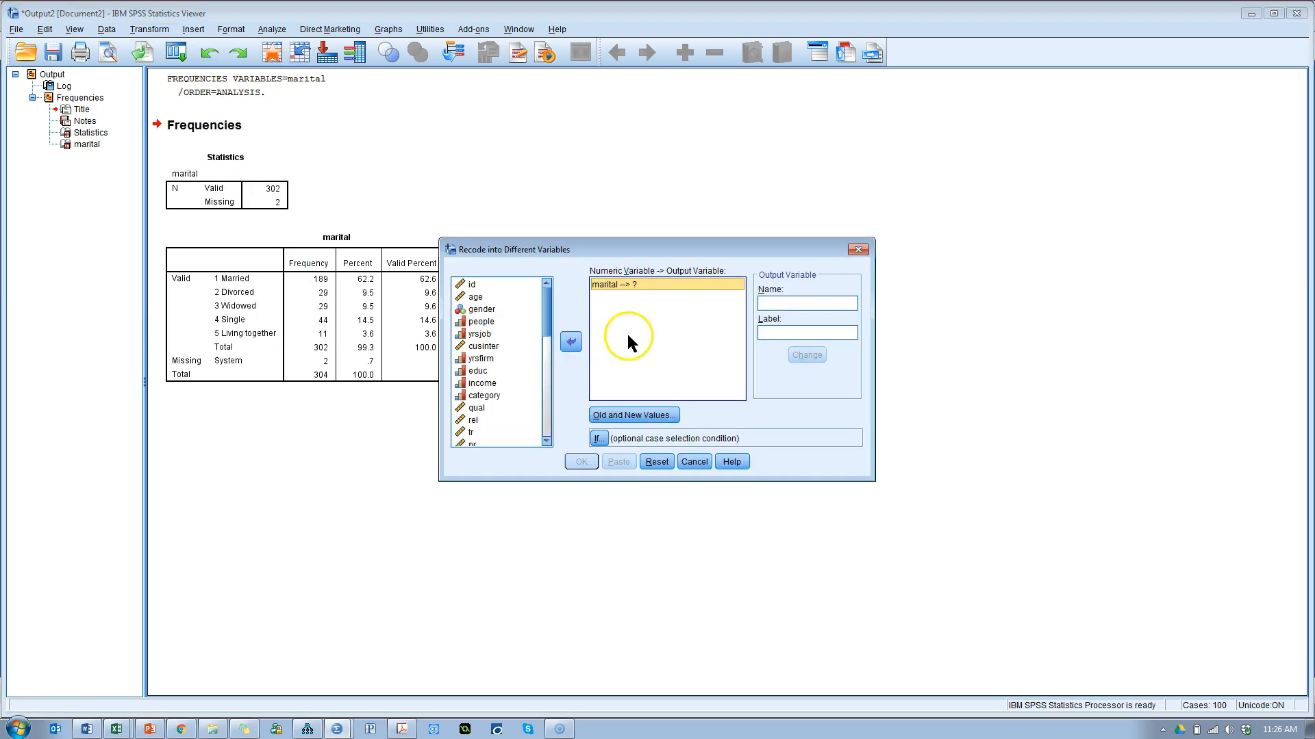
type("M")
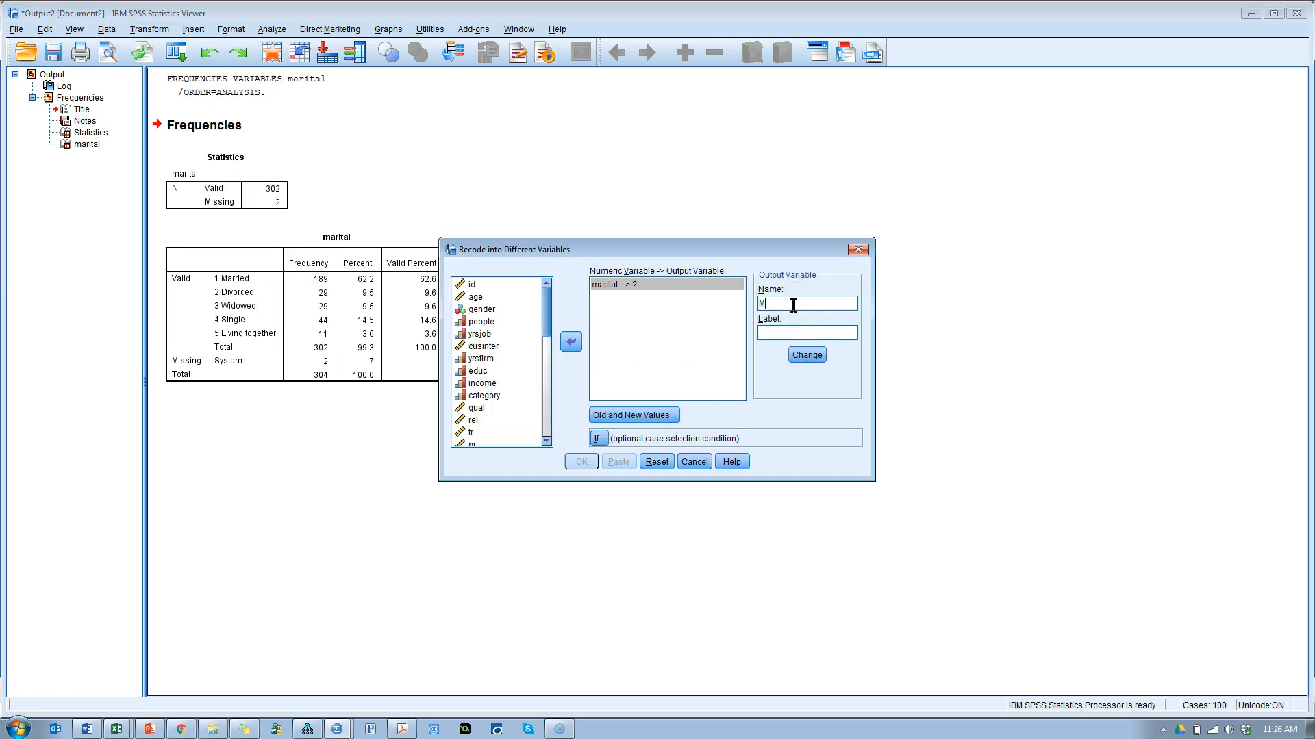
type("arried")
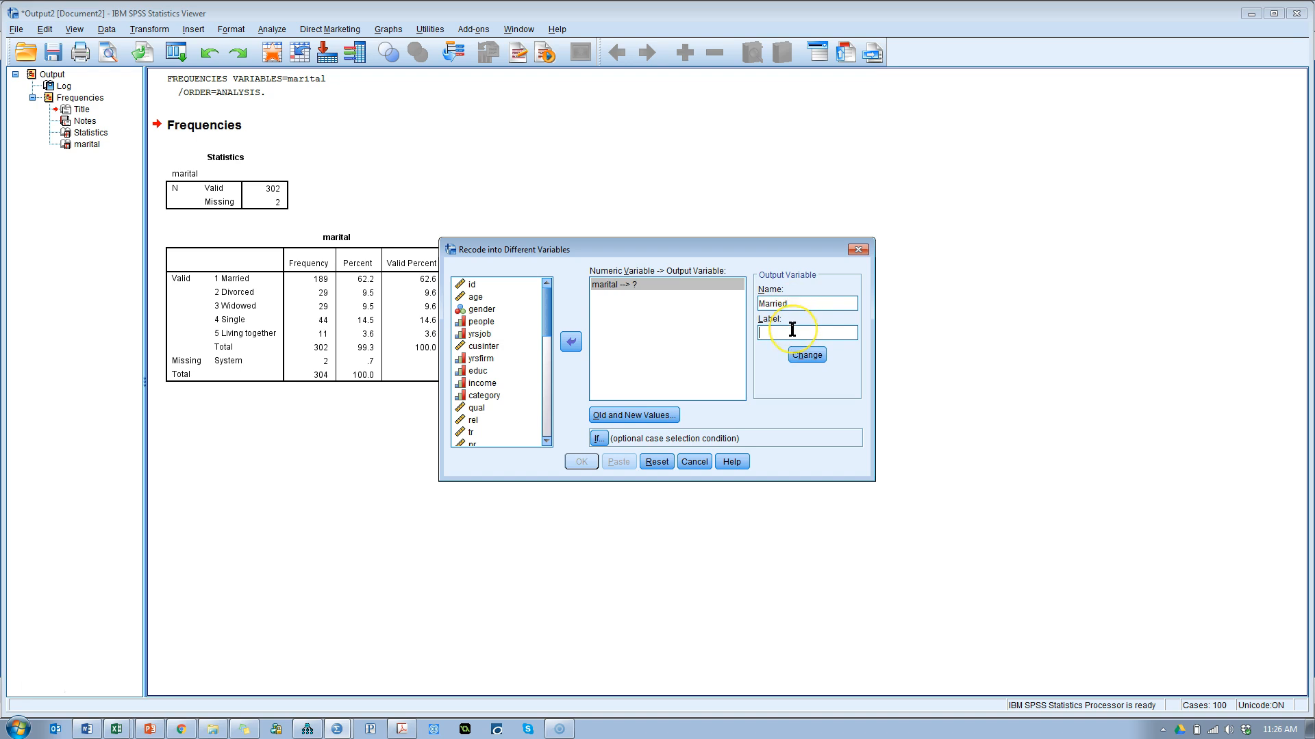
type("Married")
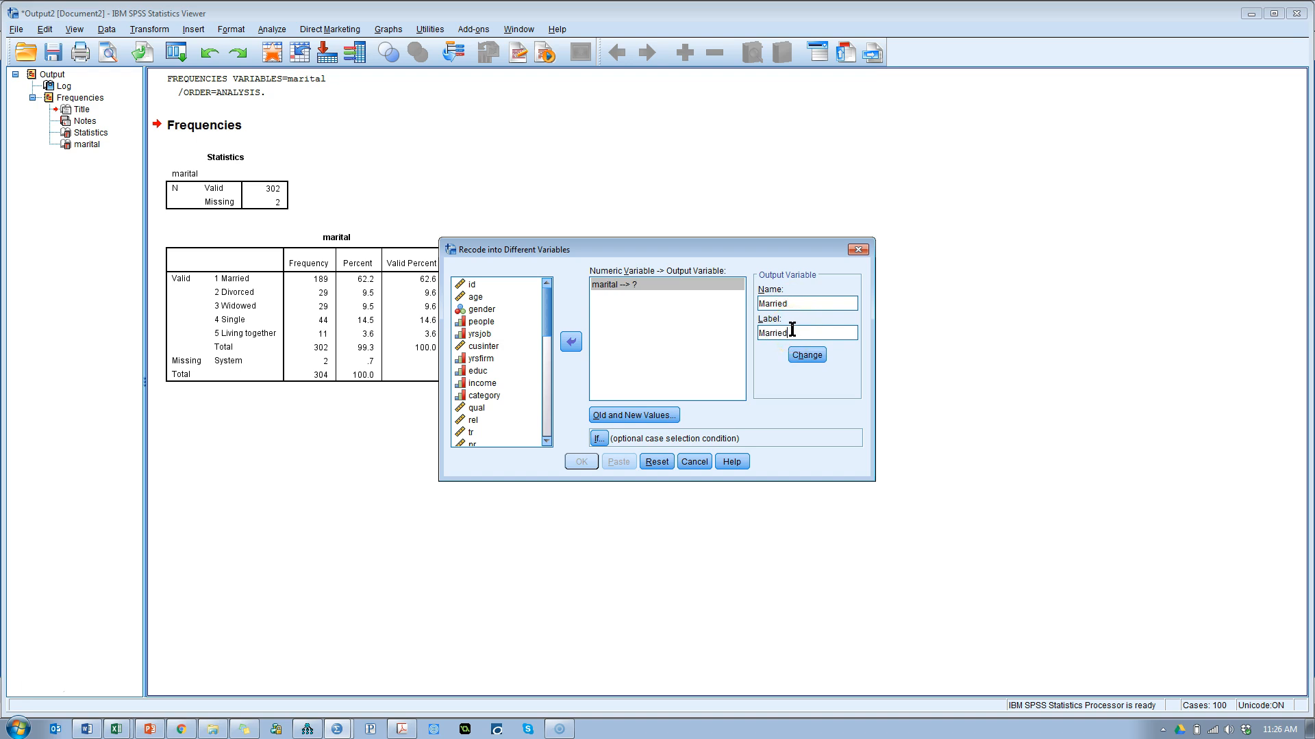
type("job")
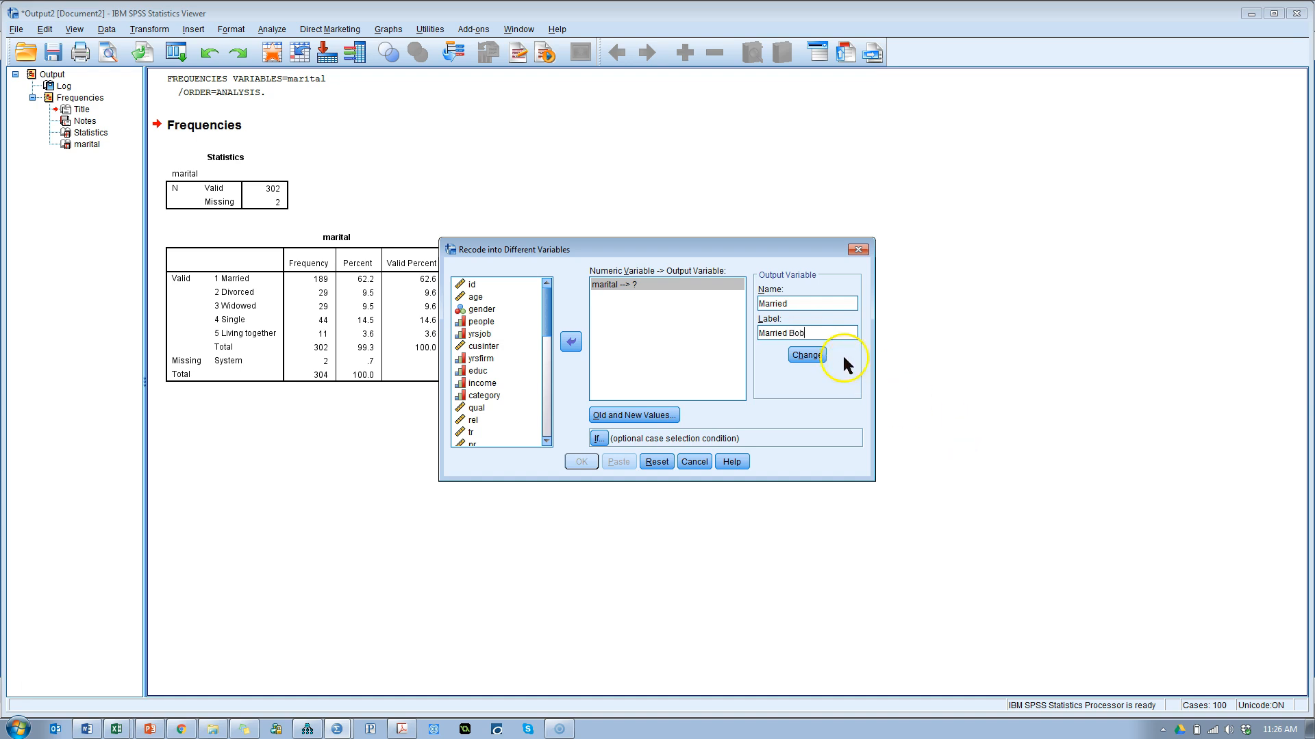
left_click(806, 354)
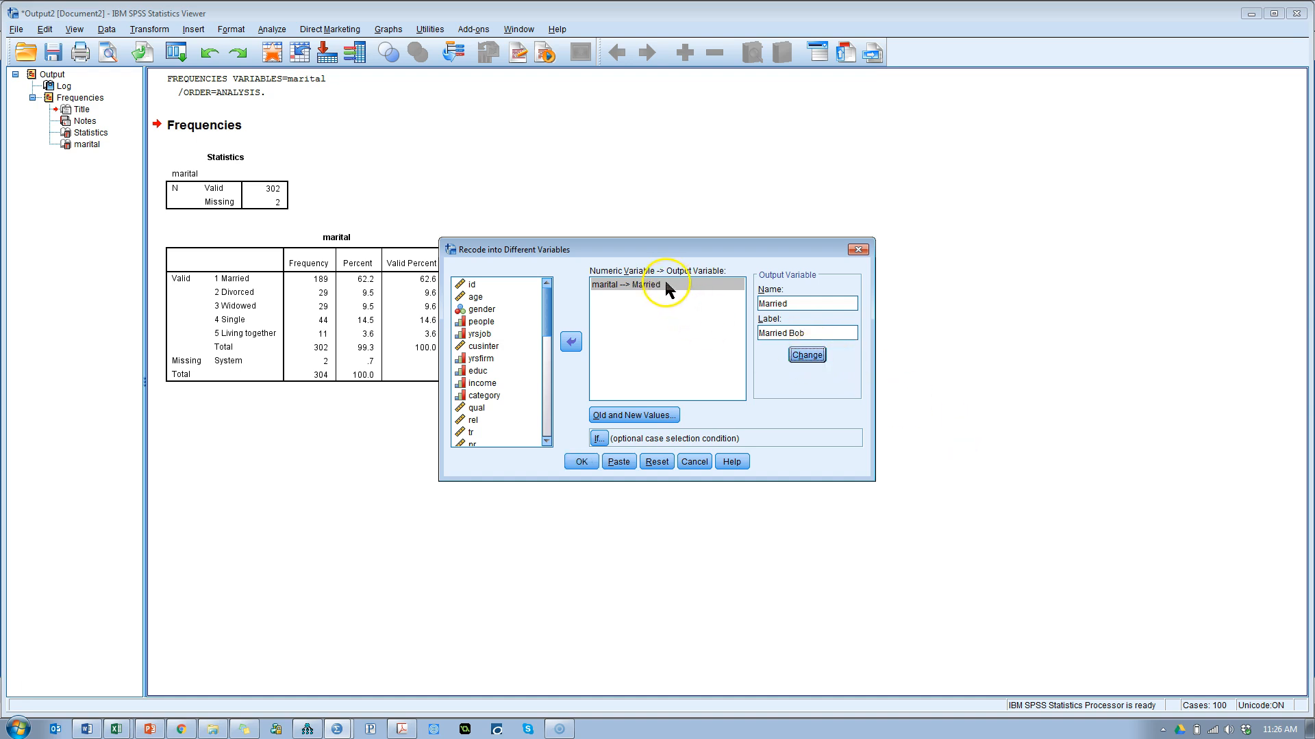
- Define 1→1 and all other values→0, then run the recode to create Married
left_click(634, 414)
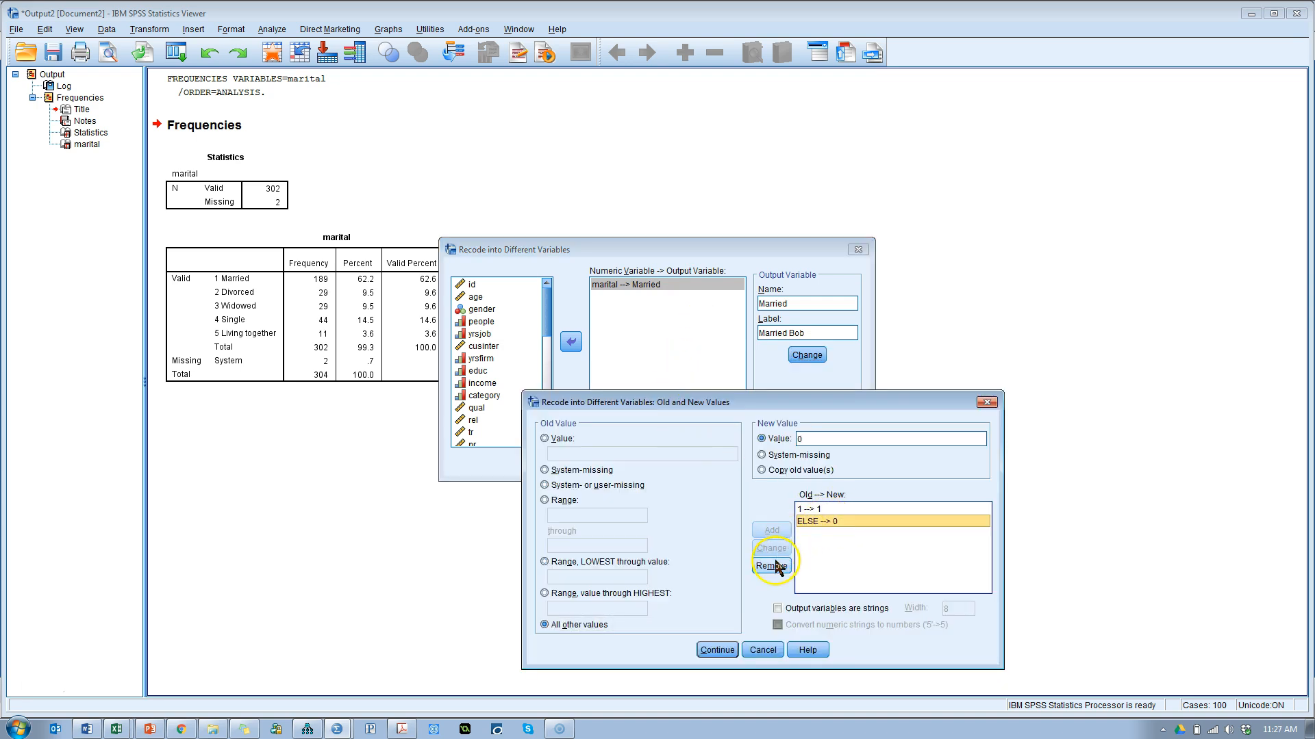
left_click(769, 565)
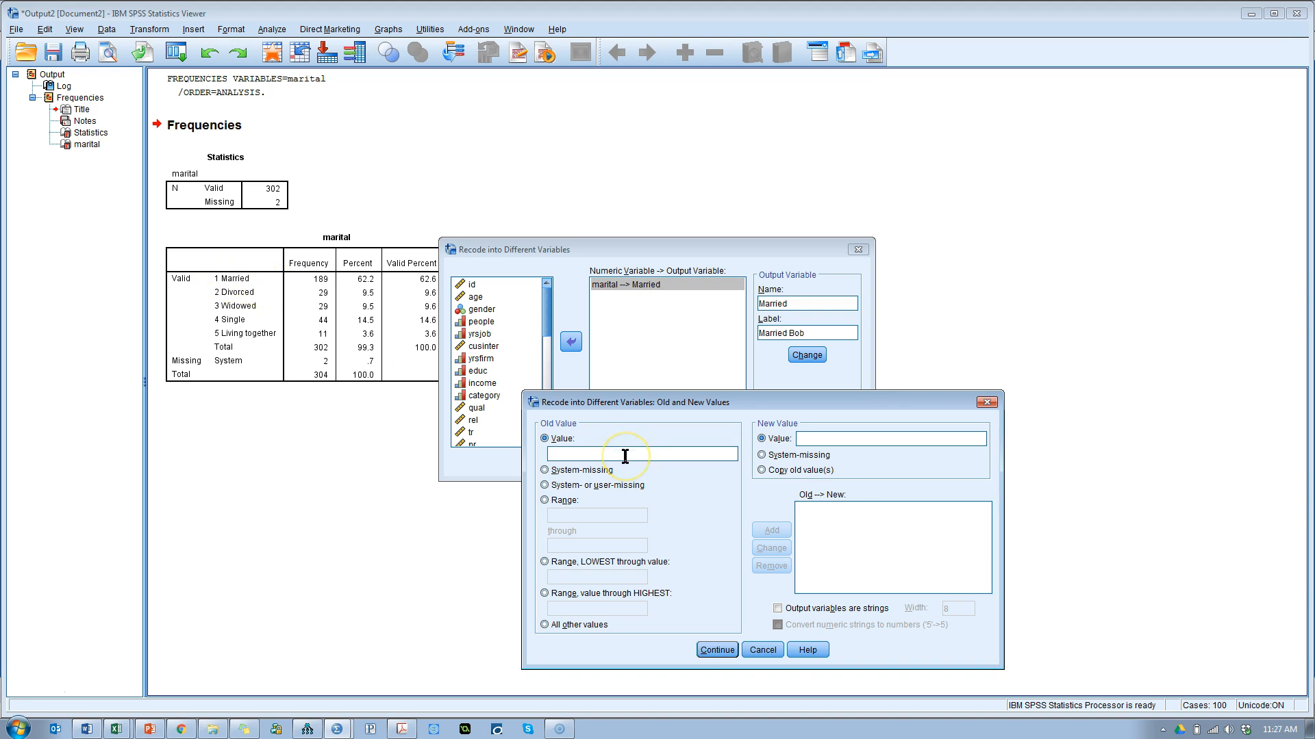
type("1")
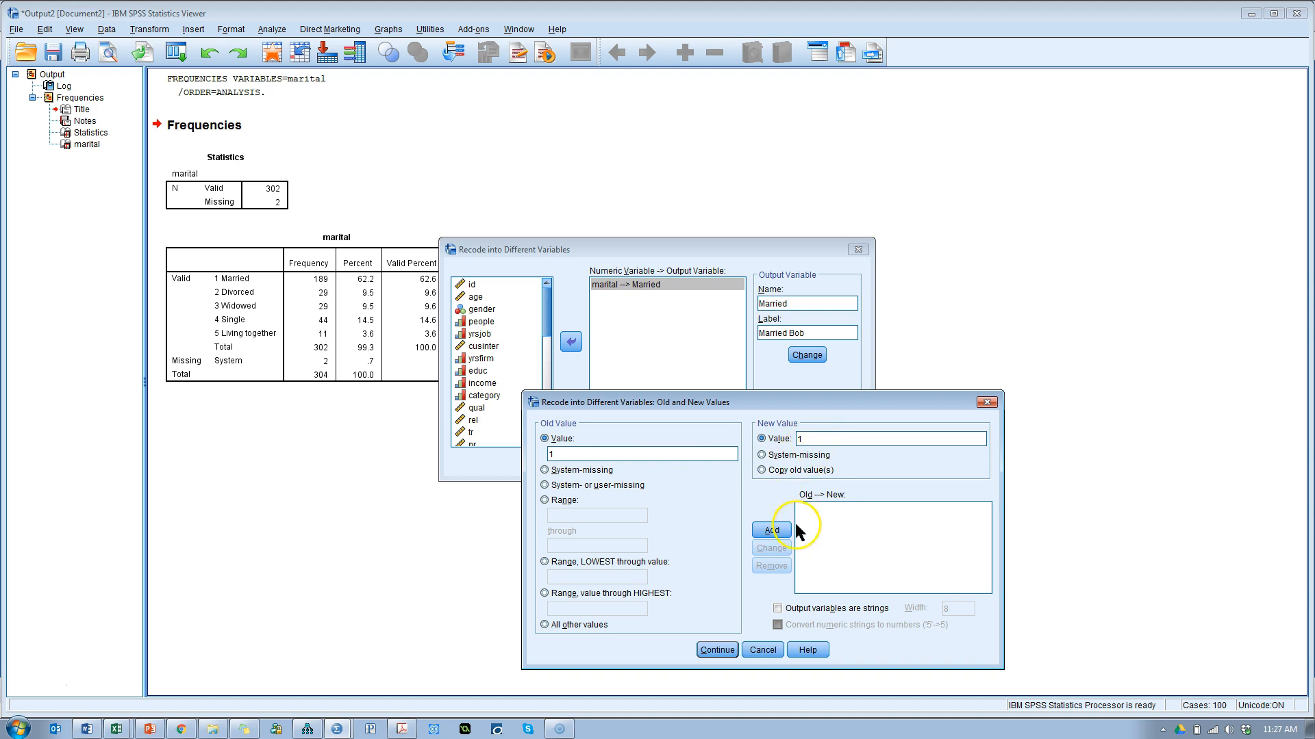
left_click(770, 528)
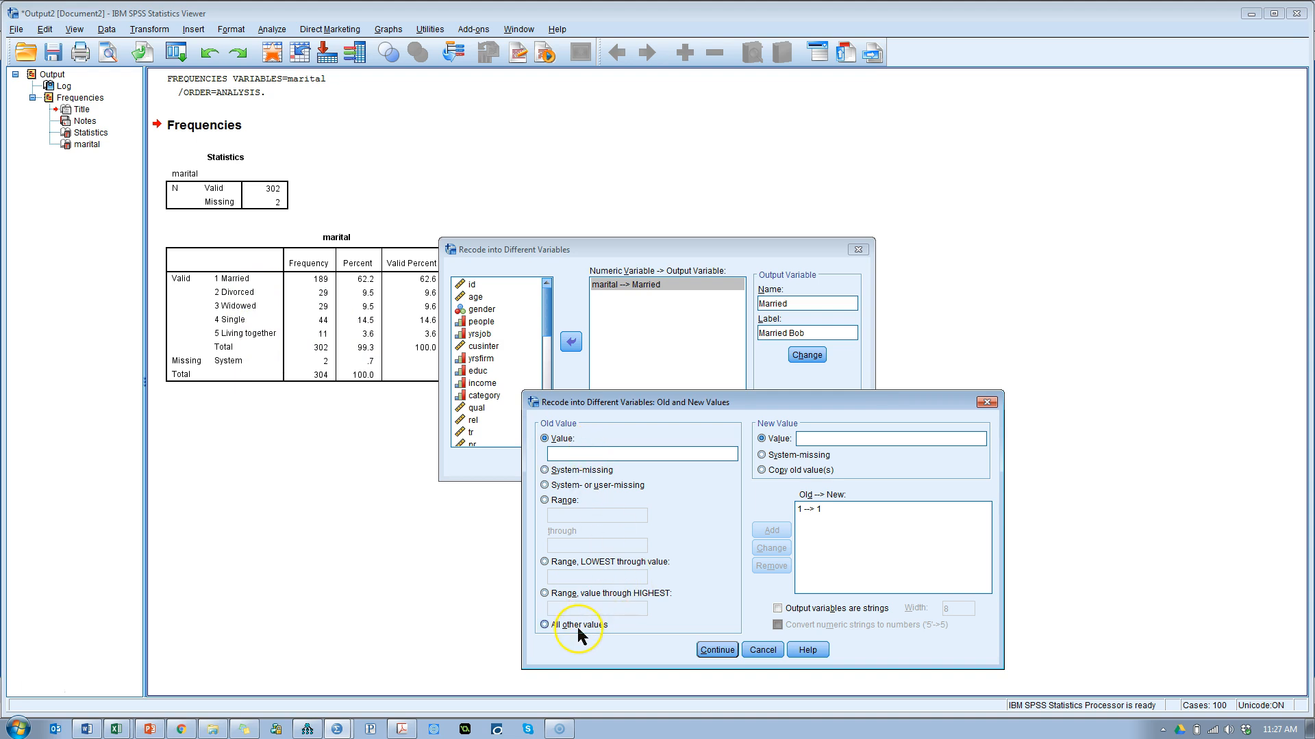
left_click(547, 624)
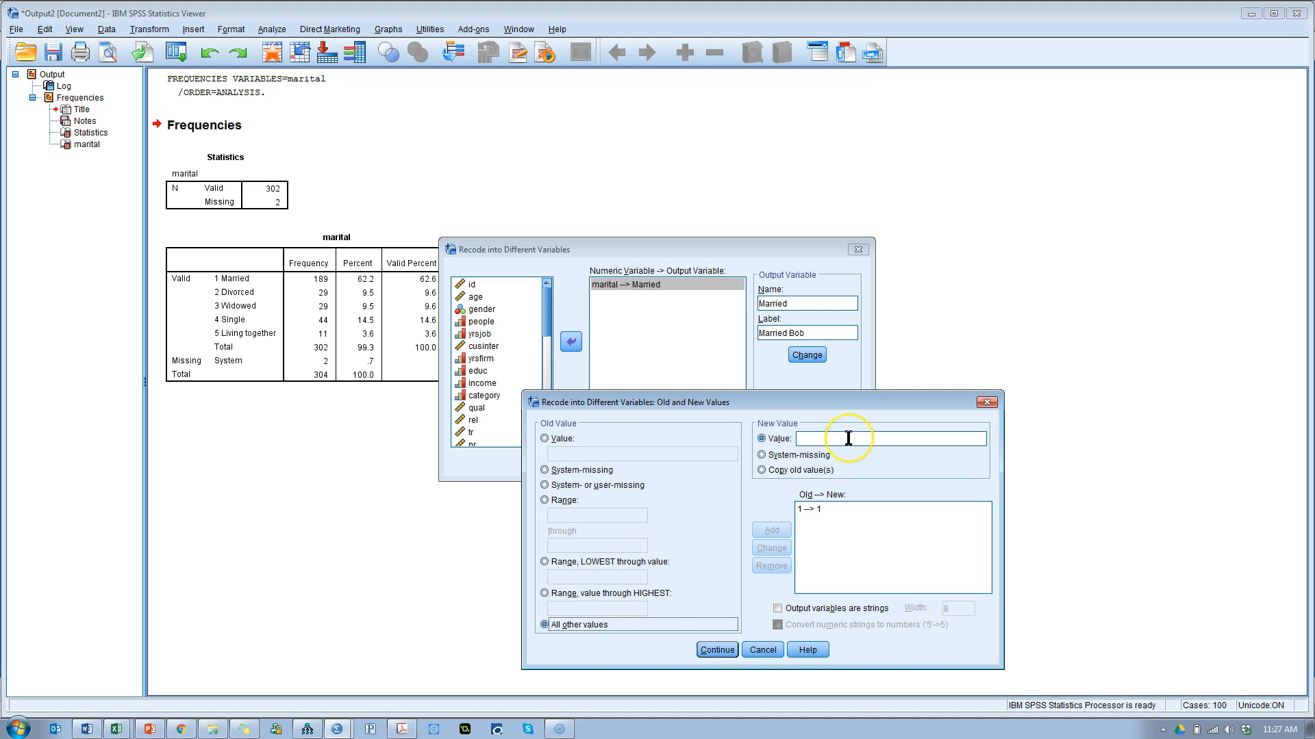
type("0")
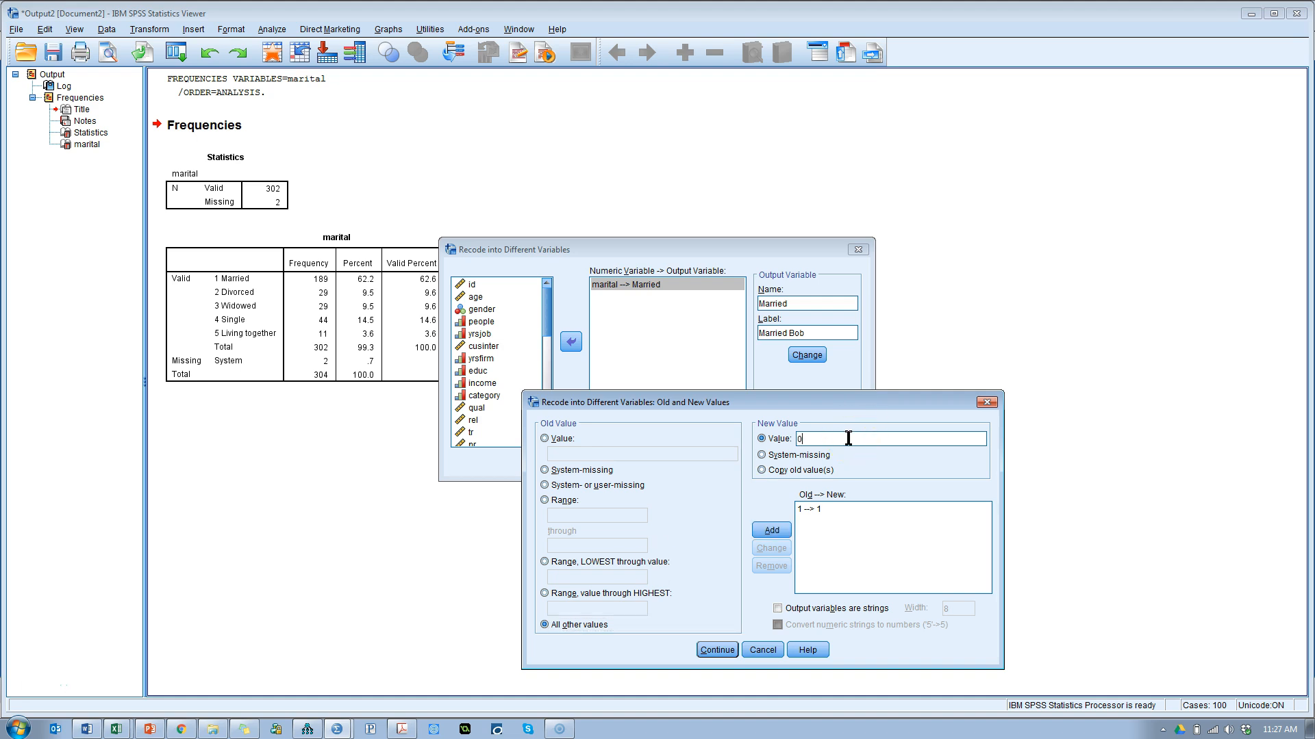
left_click(769, 530)
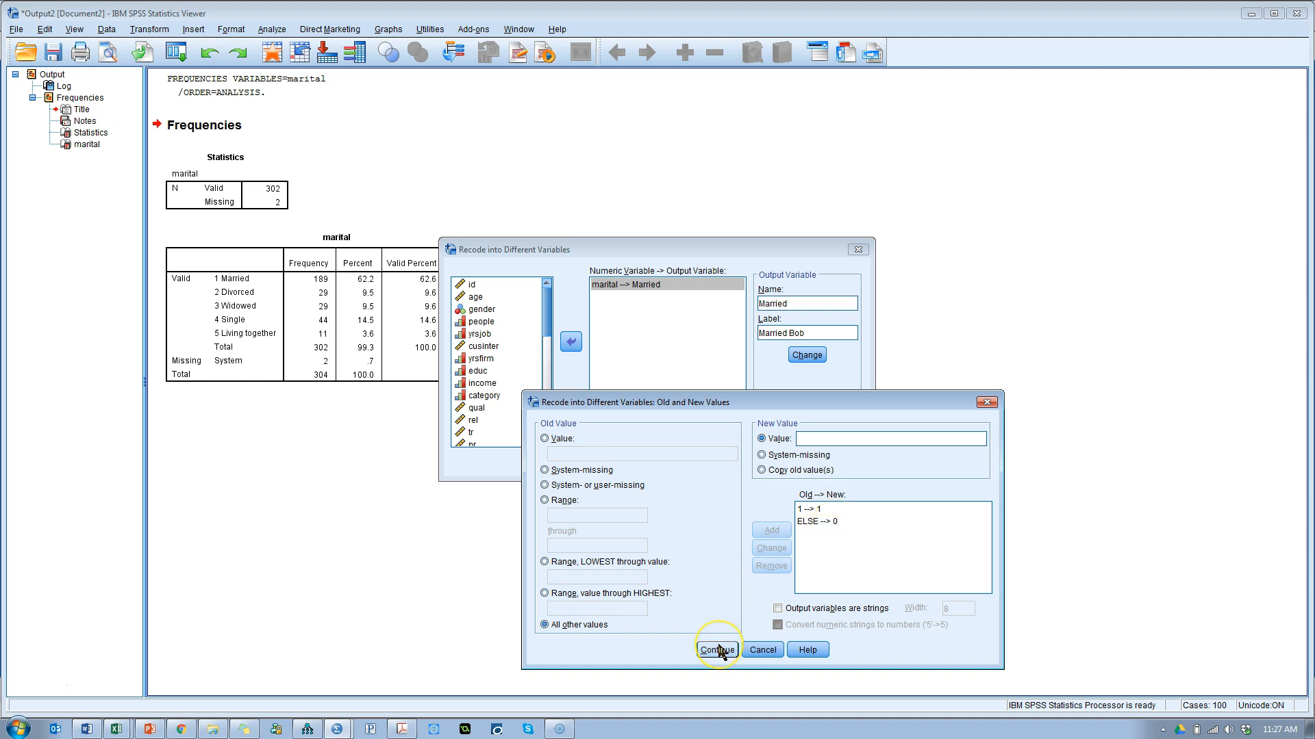
left_click(715, 649)
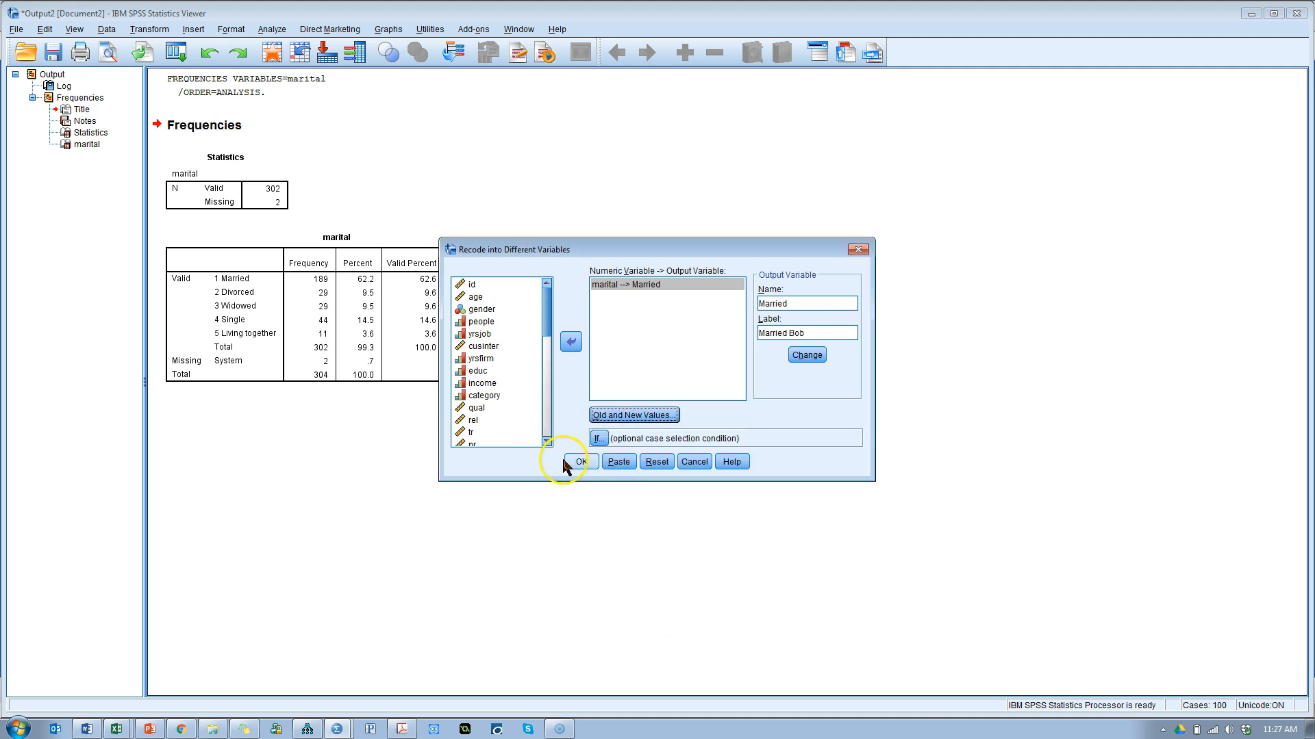
left_click(581, 461)
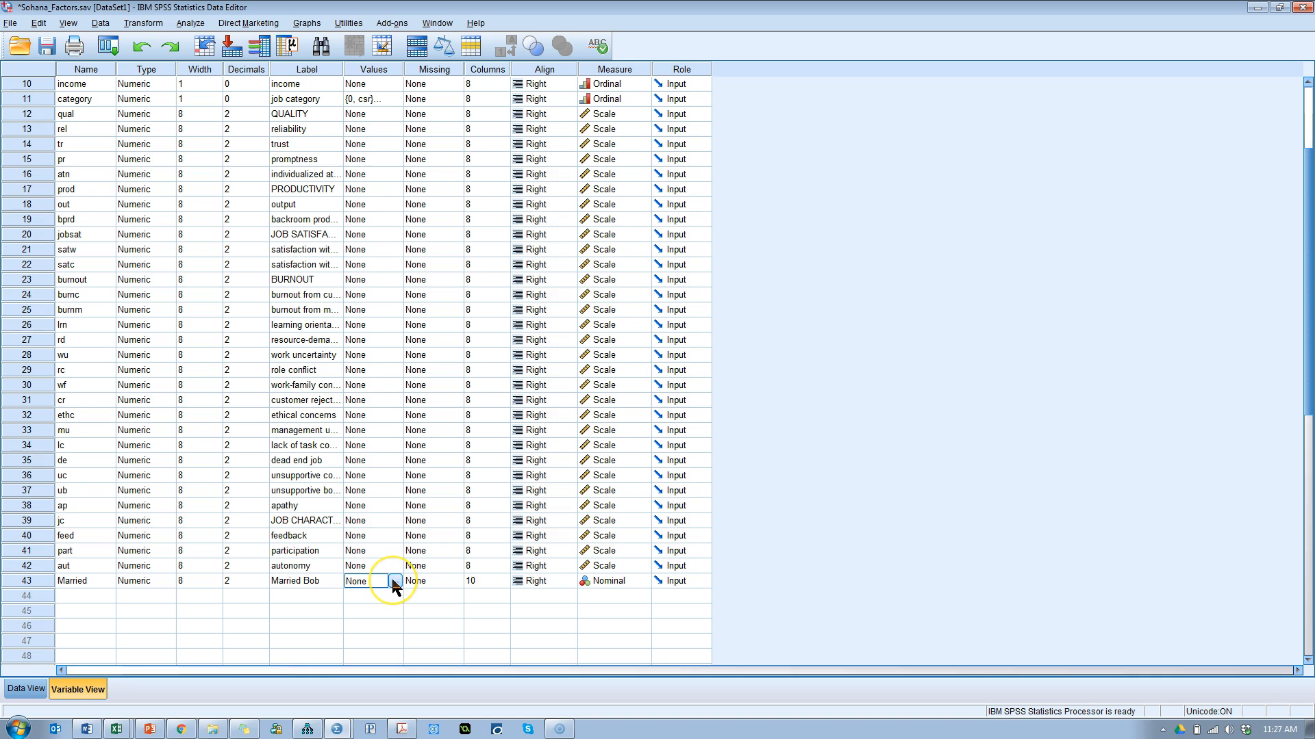
- Assign Married the value labels 0 = Not Married and 1 = Married
left_click(394, 581)
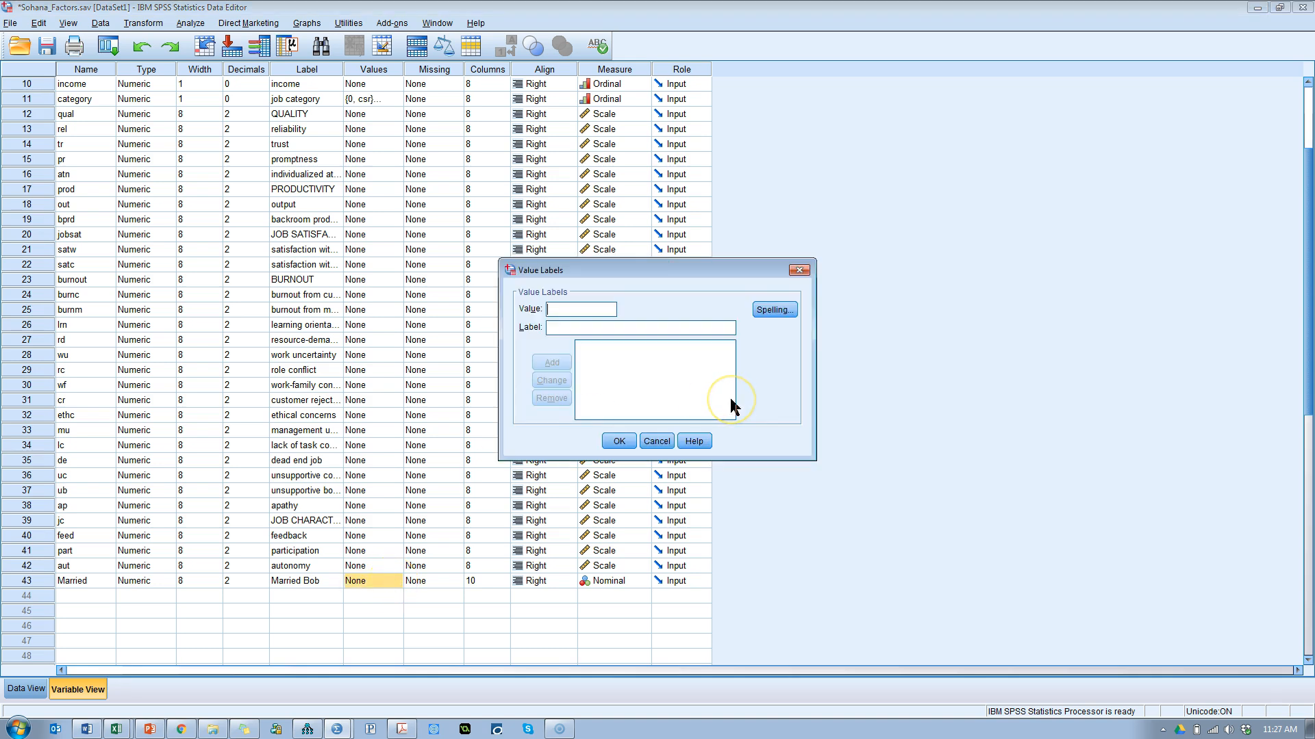
type("Not")
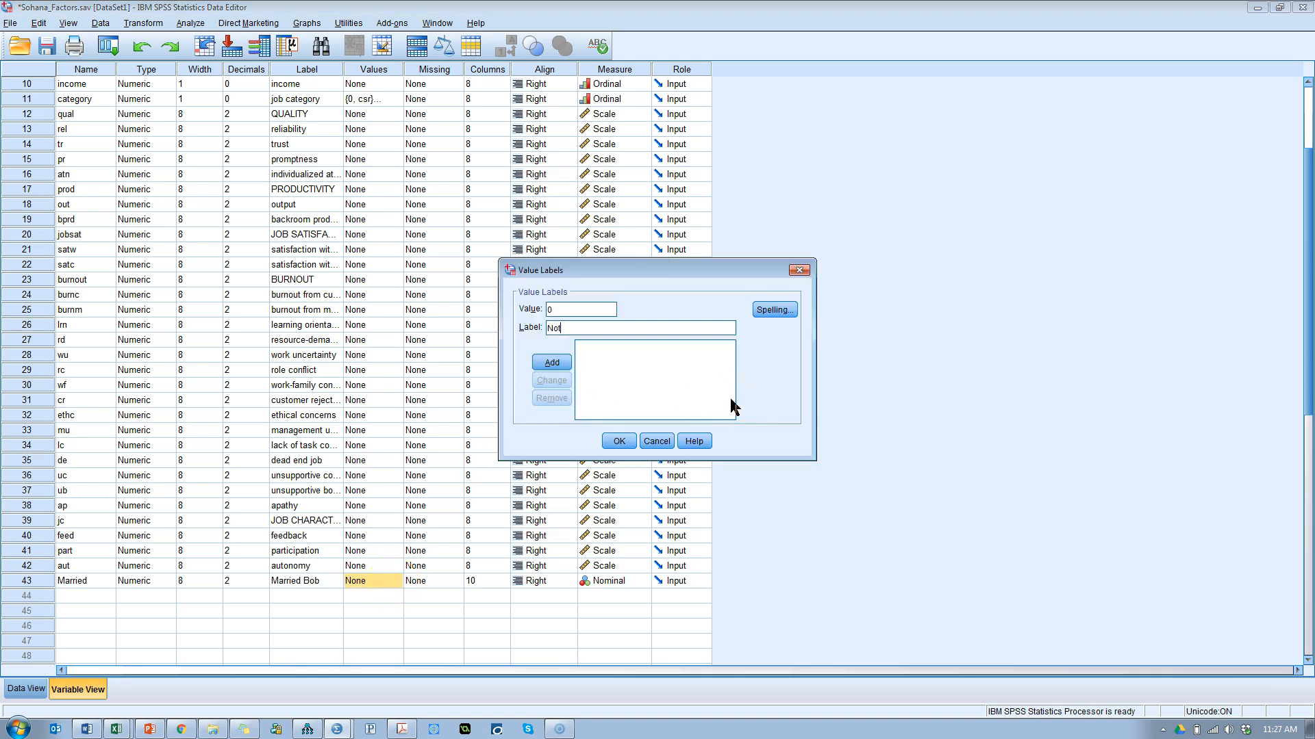
type("Married")
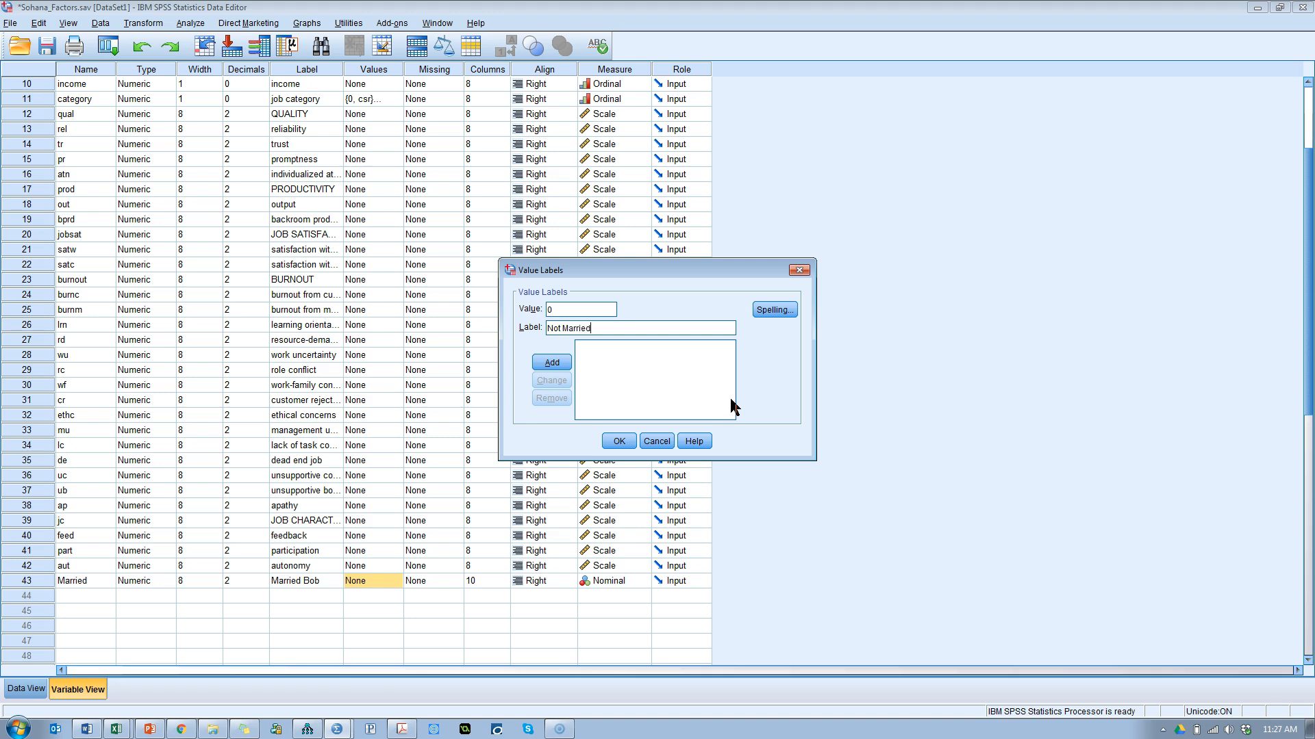
left_click(550, 361)
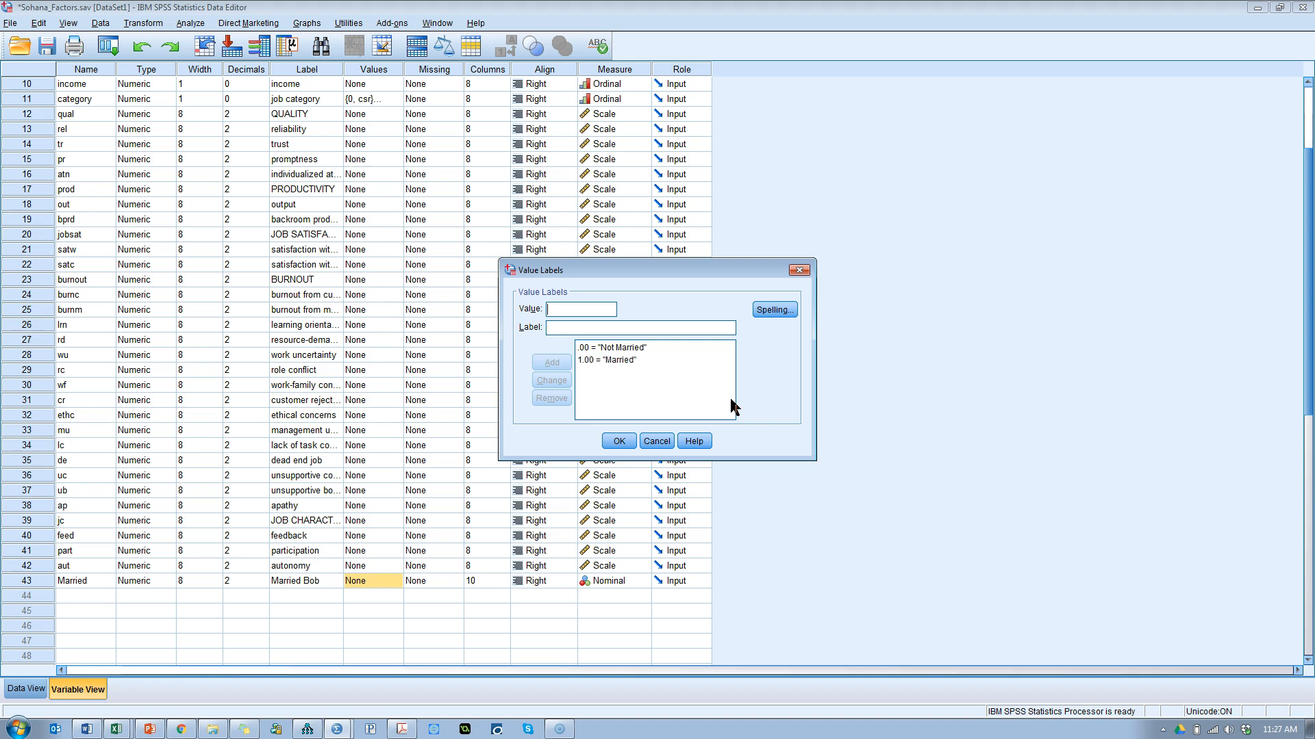
left_click(618, 441)
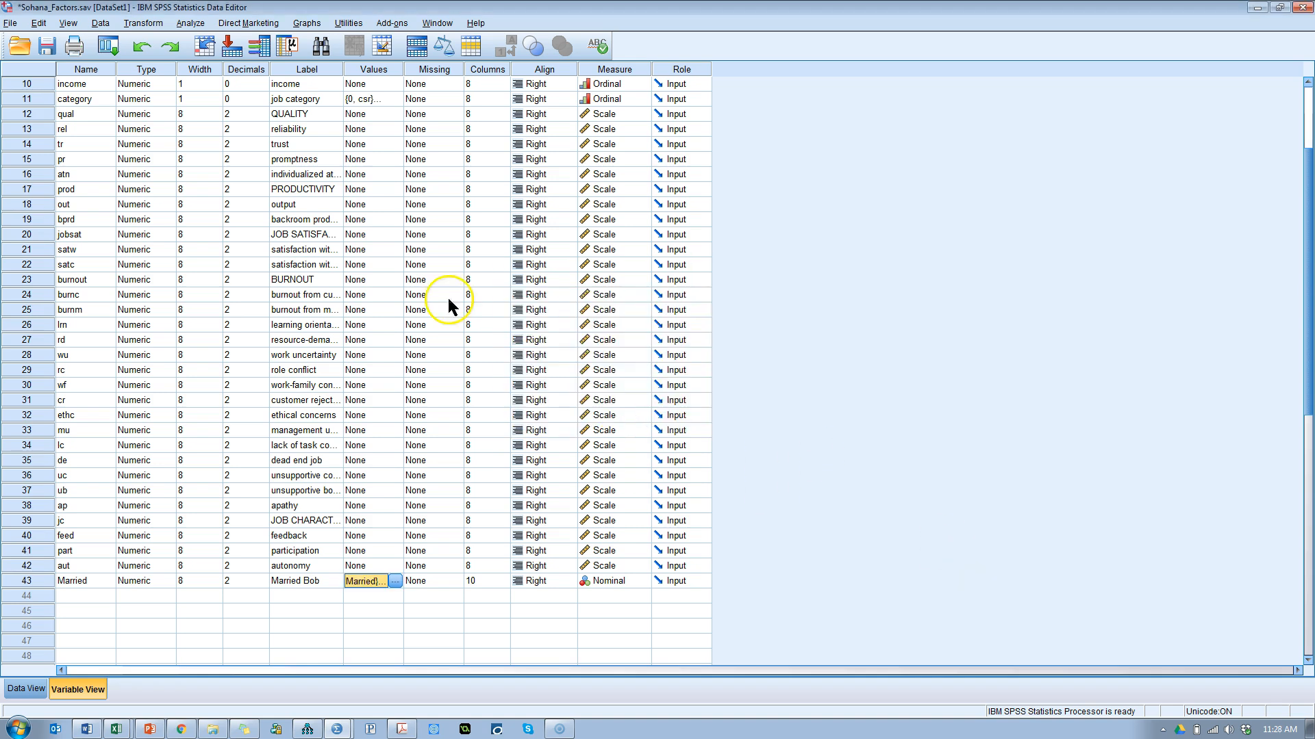
- Run Frequencies on Married, giving 115 Not Married and 189 Married
left_click(189, 24)
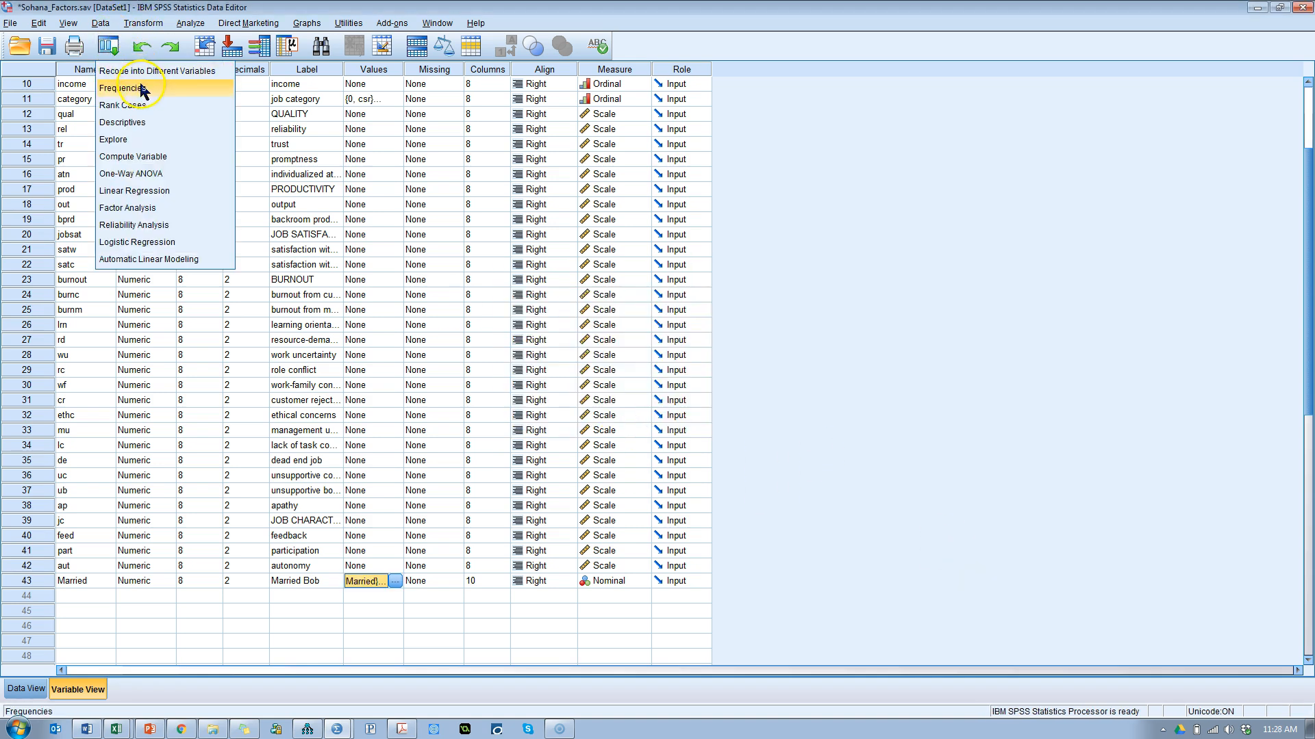
left_click(122, 87)
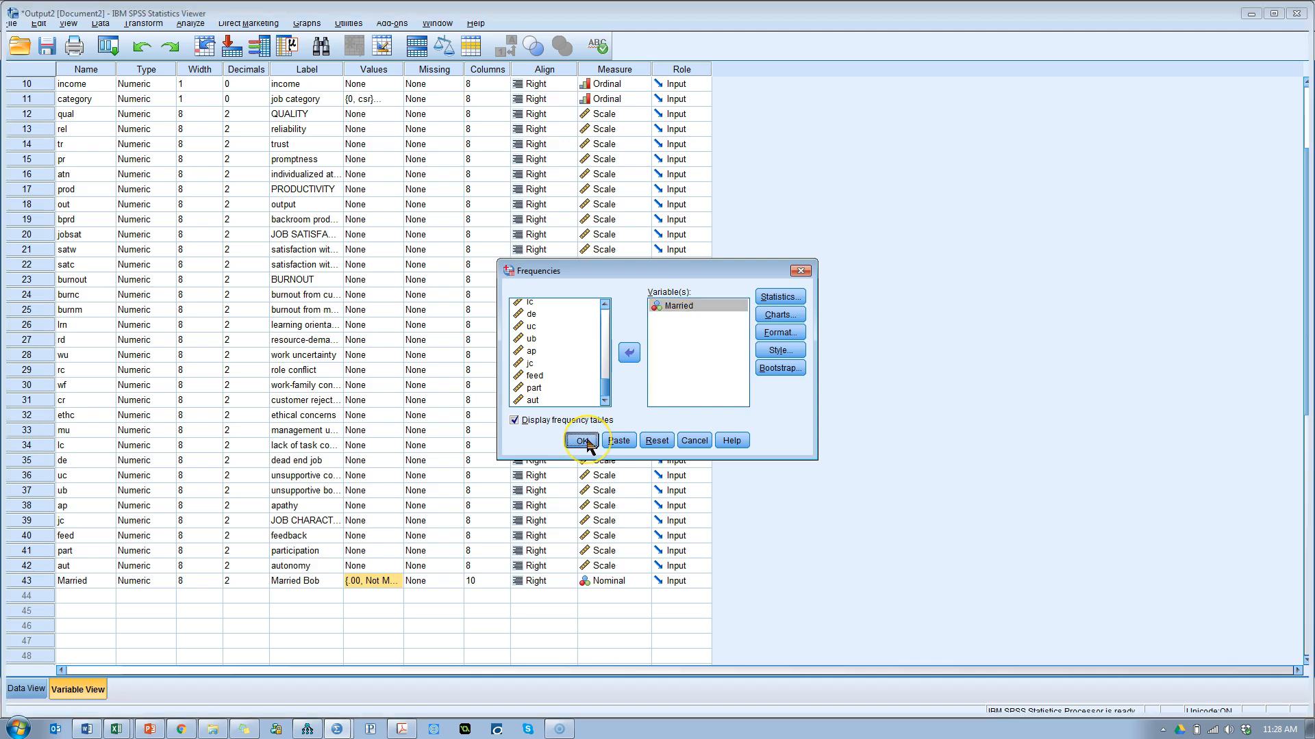
left_click(585, 439)
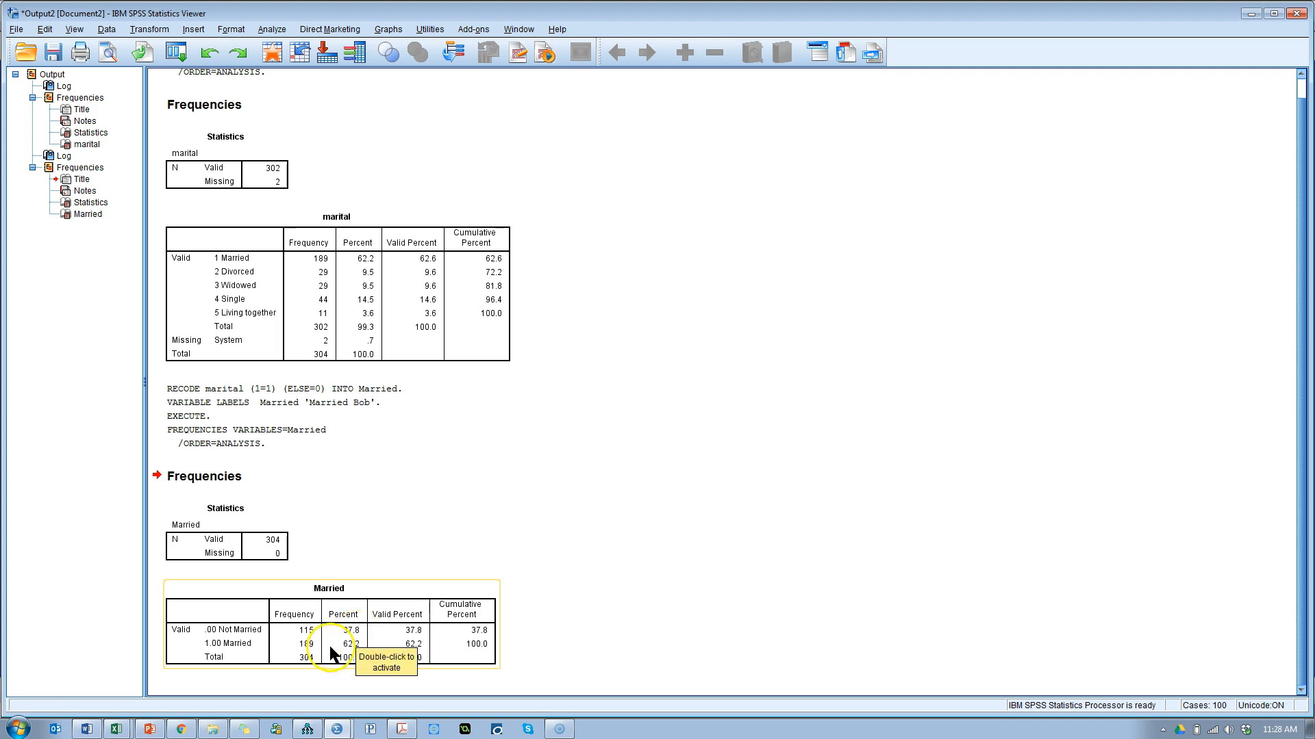
mouse_move(312, 651)
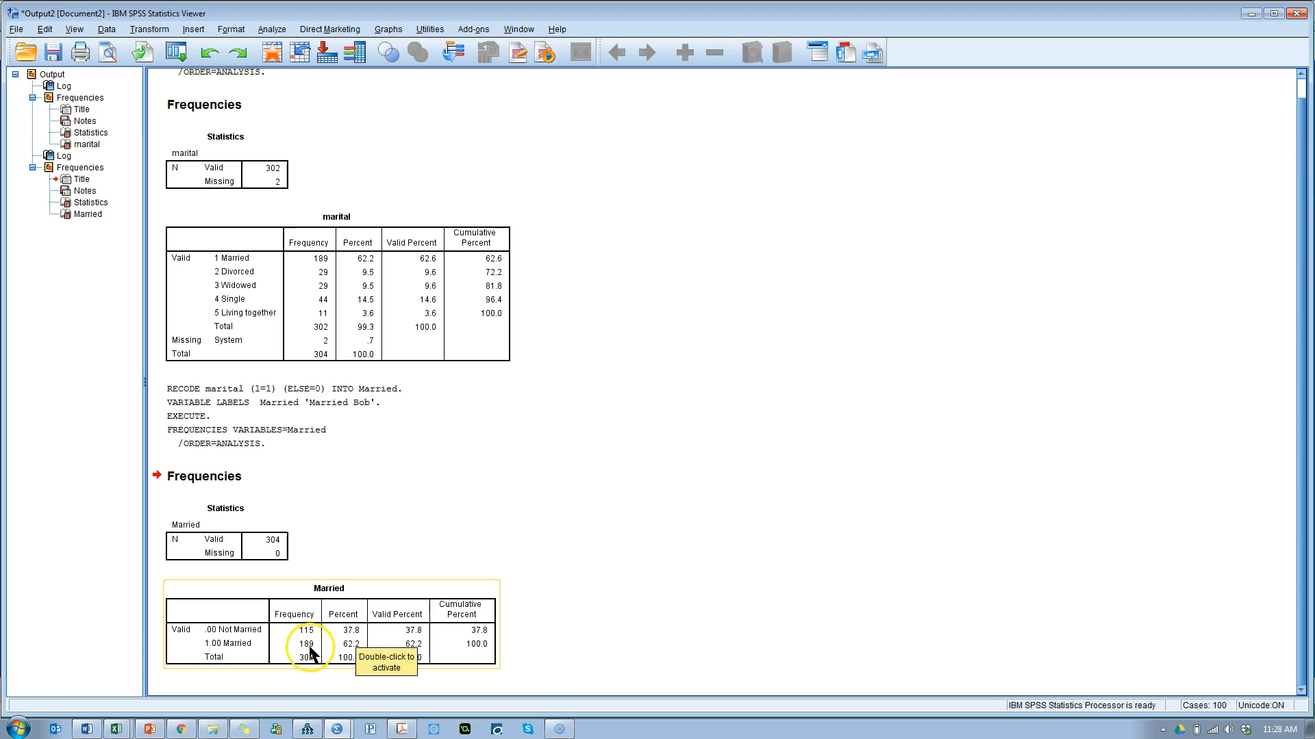
mouse_move(610, 614)
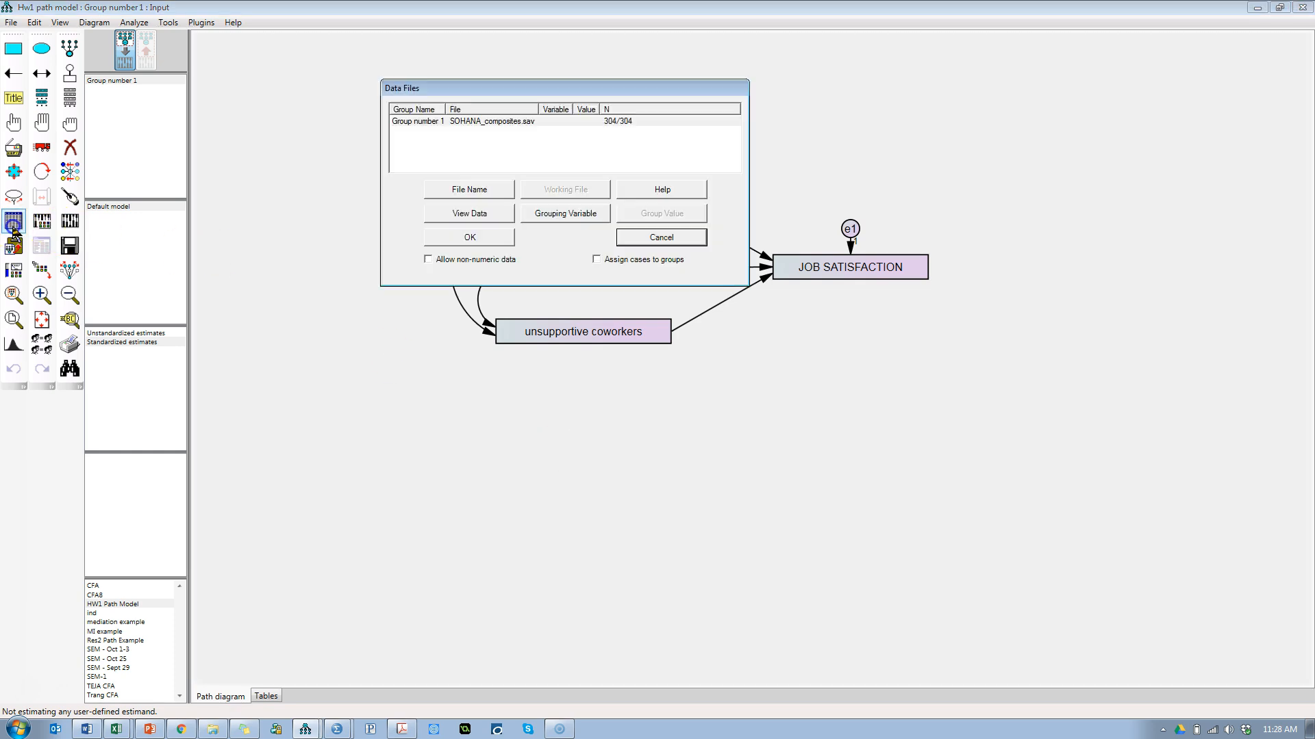
- Review the model's data file, close the settings and select Group number 1
left_click(503, 120)
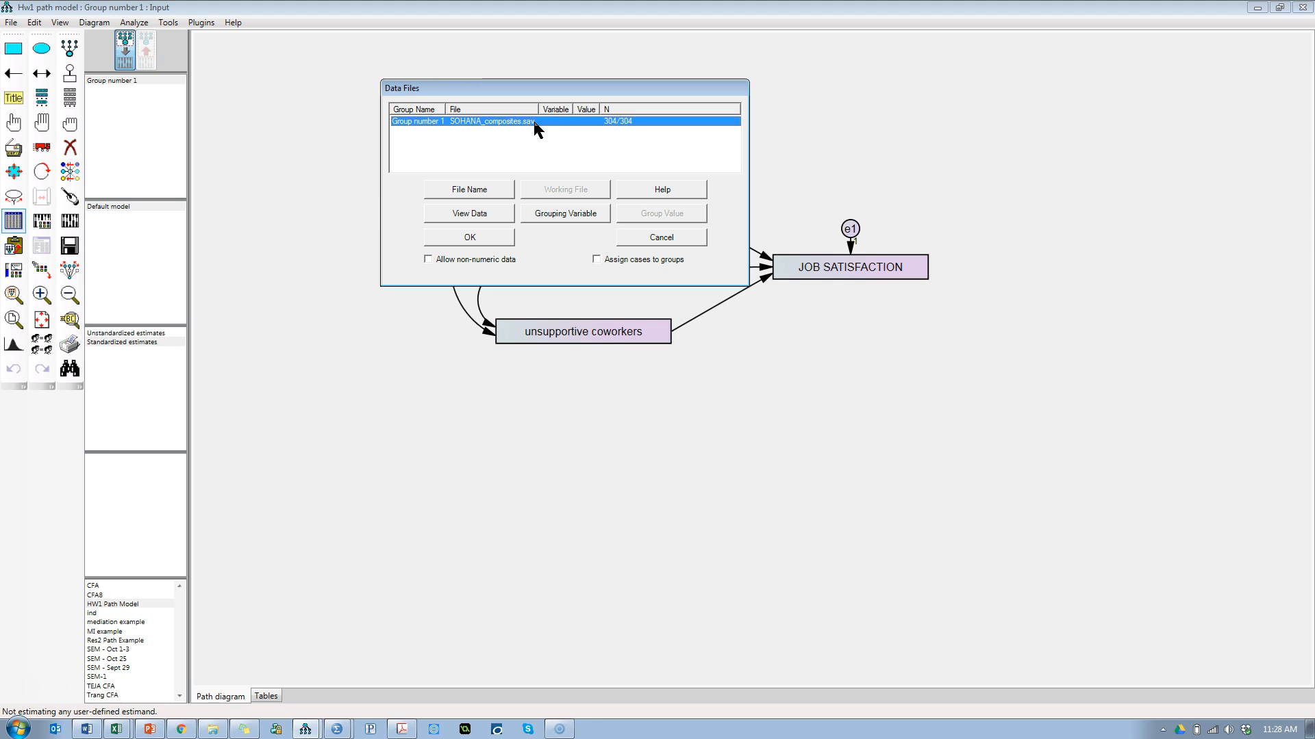
mouse_move(770, 337)
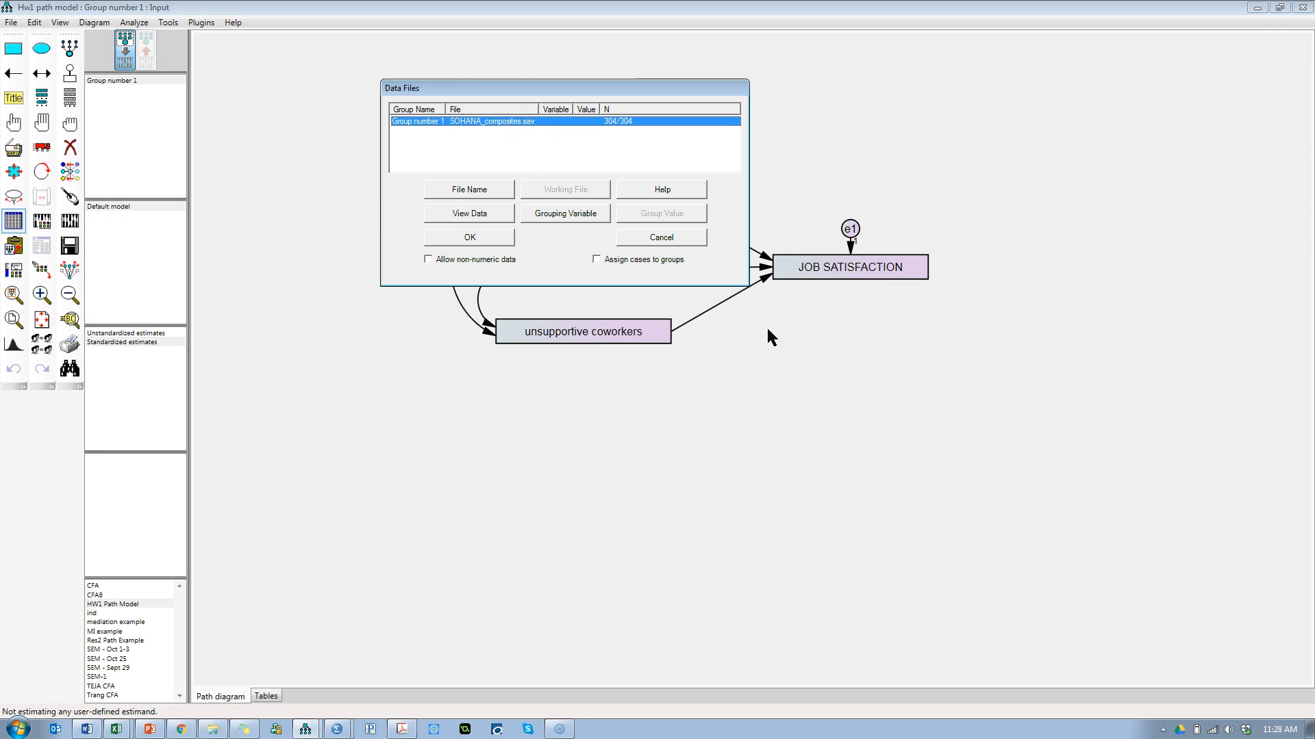
left_click(469, 237)
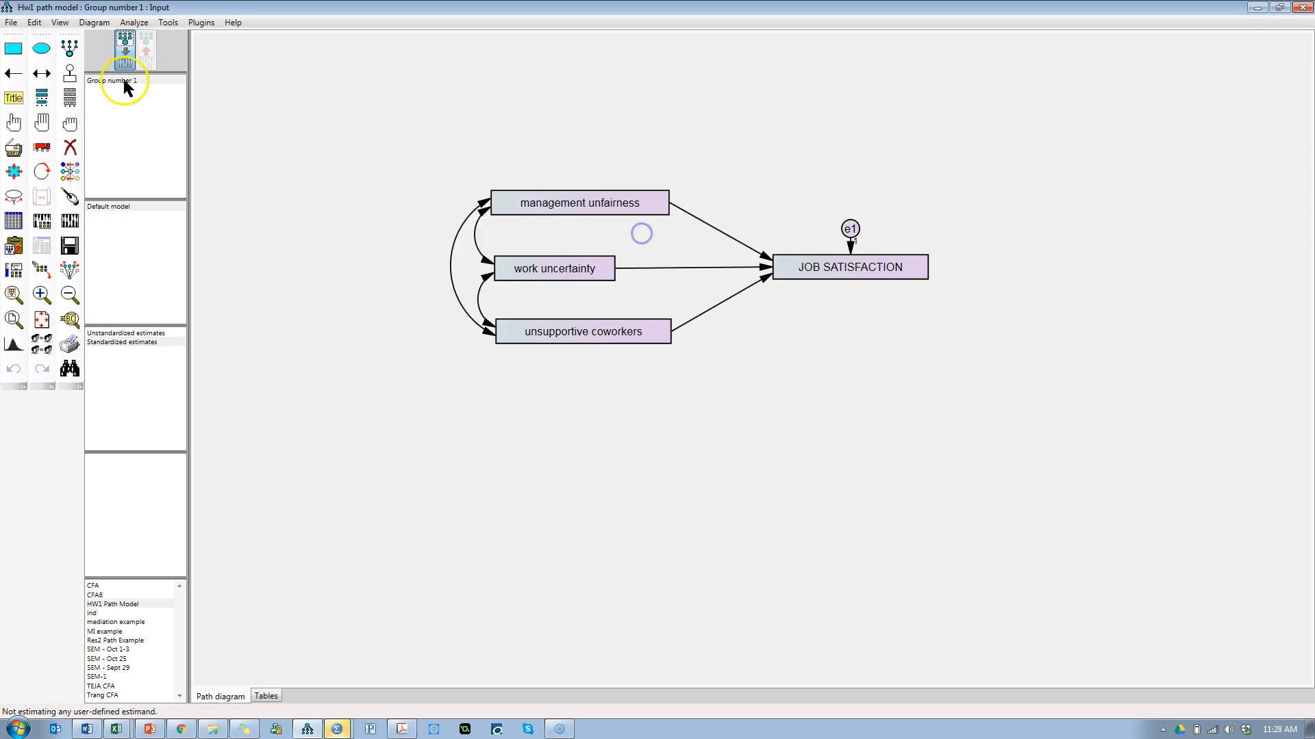
left_click(111, 81)
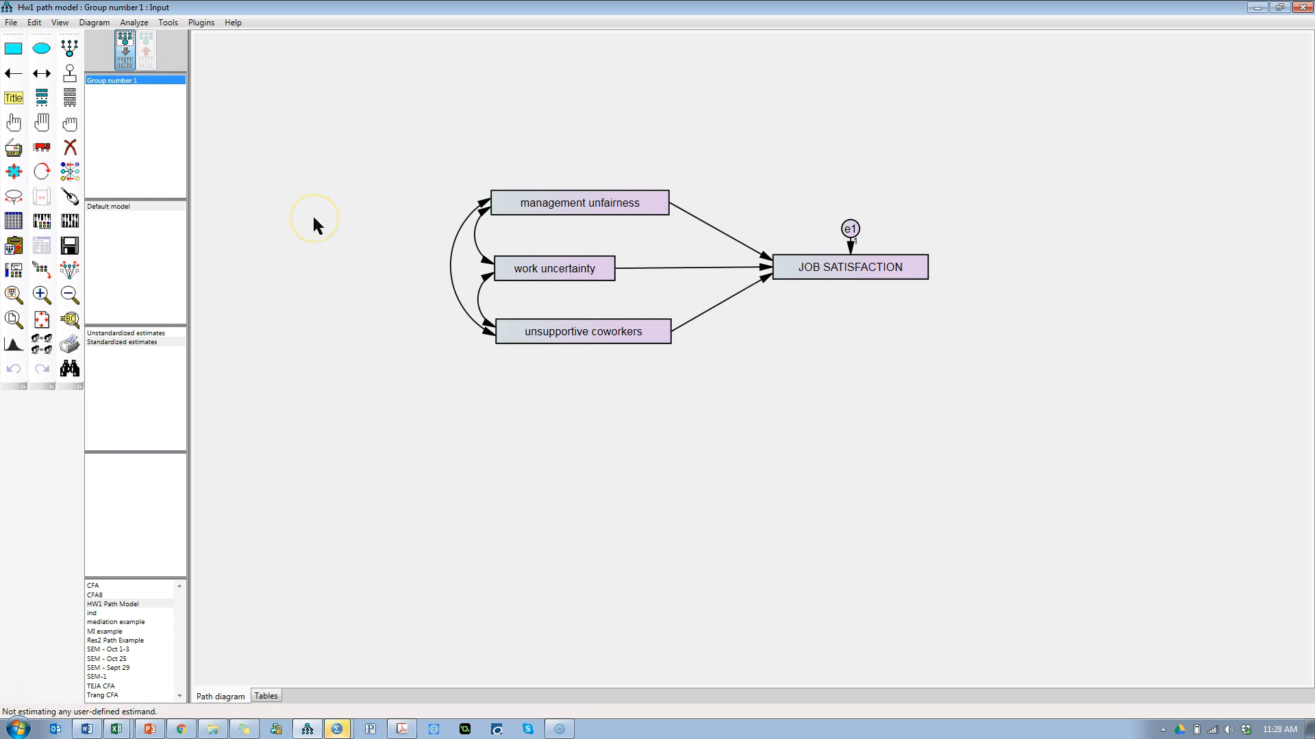